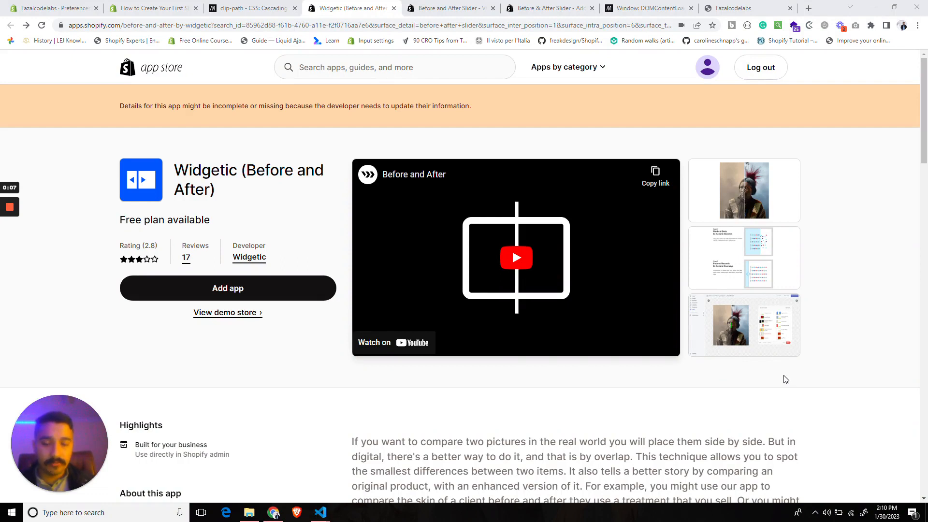
mouse_move(748, 371)
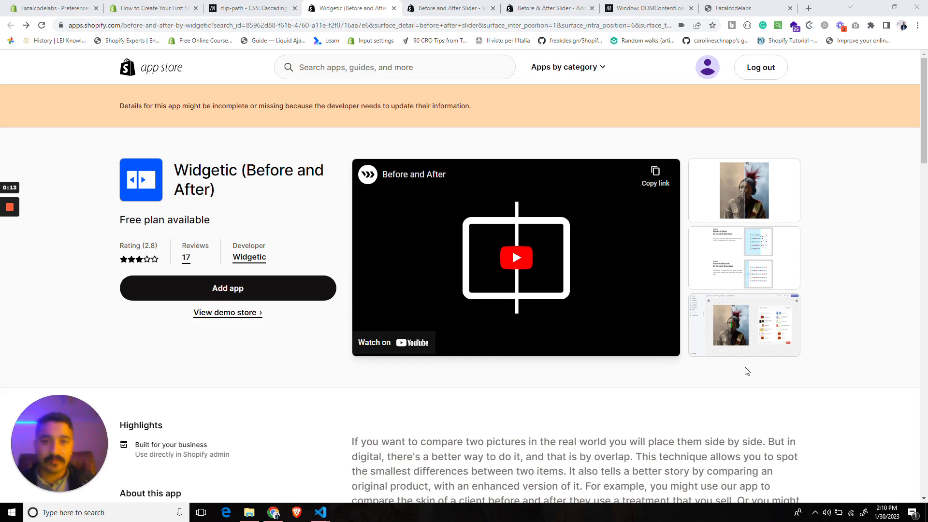
Browse the Before & After Slider and Widgetic app listings.
click(455, 8)
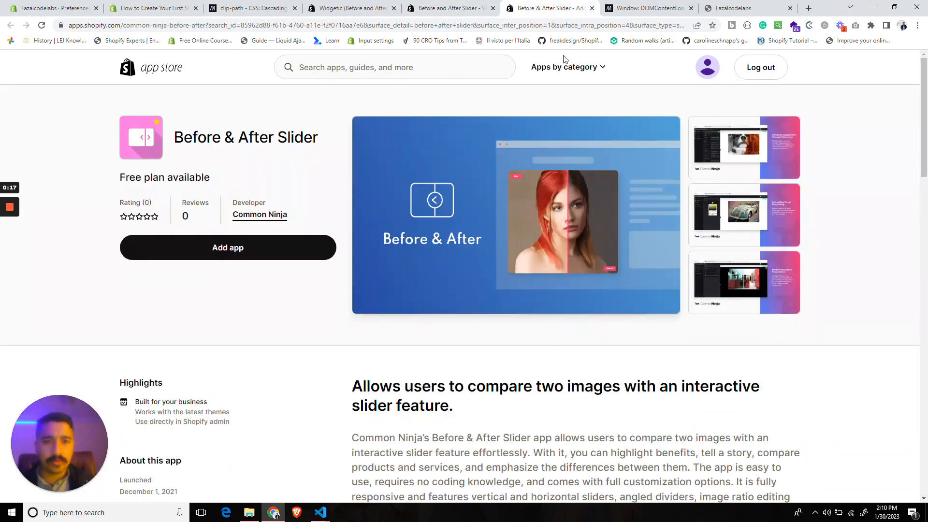
scroll(down, 3)
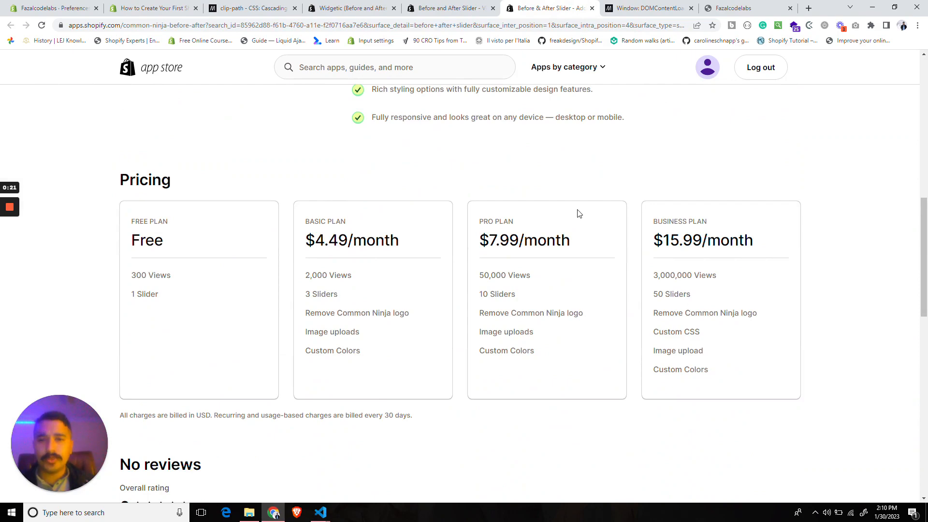
click(356, 8)
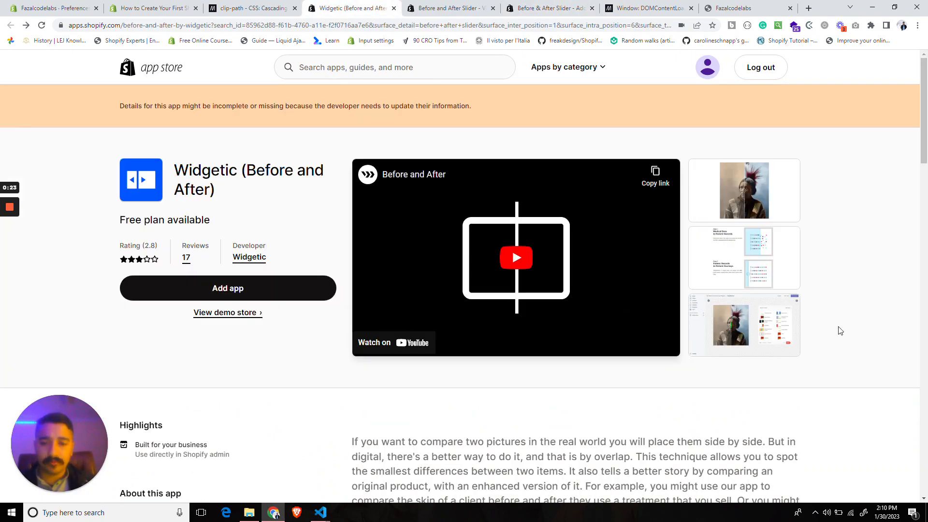
mouse_move(867, 330)
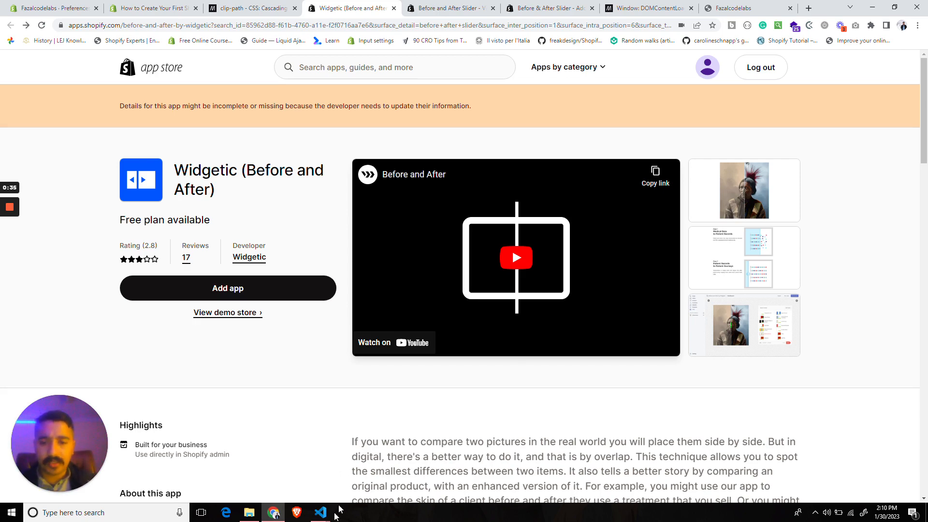
Open the local 127.0.0.1:9292 store preview and the theme editor in Chrome.
click(320, 512)
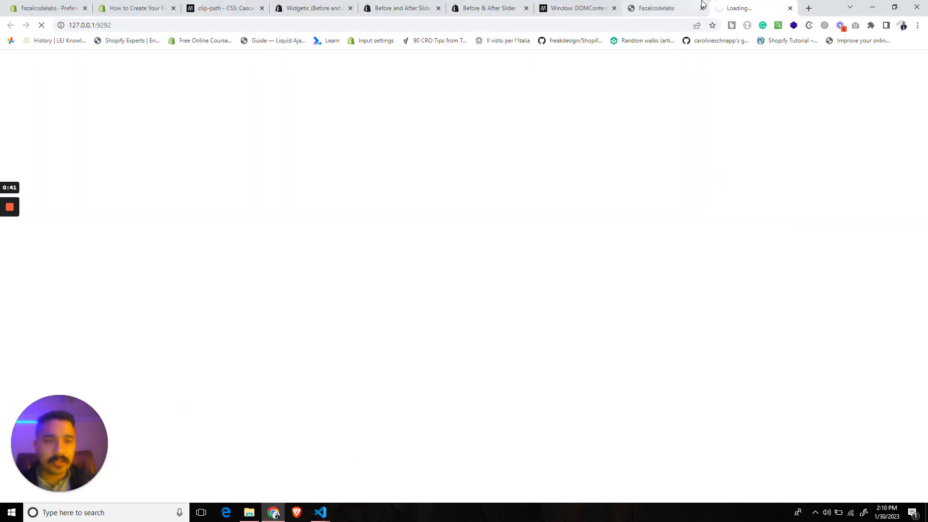
click(321, 512)
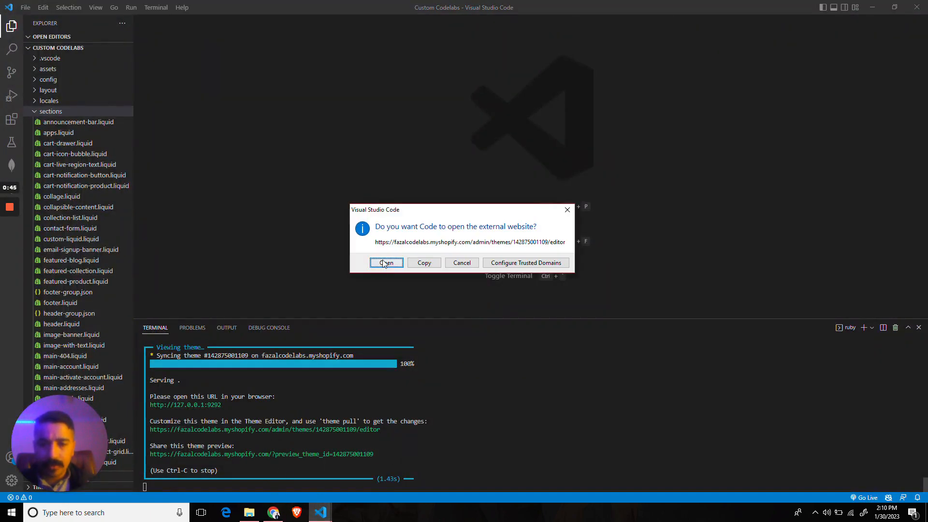
click(386, 262)
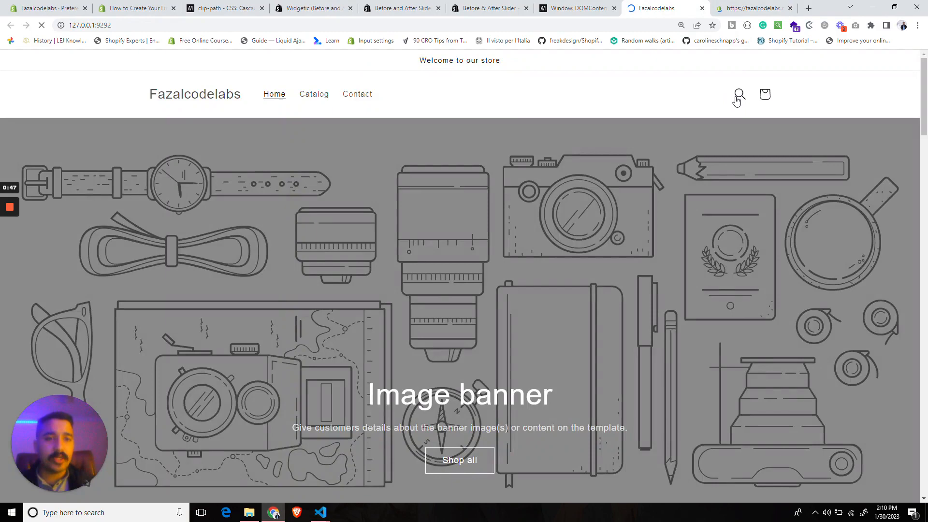
scroll(down, 3)
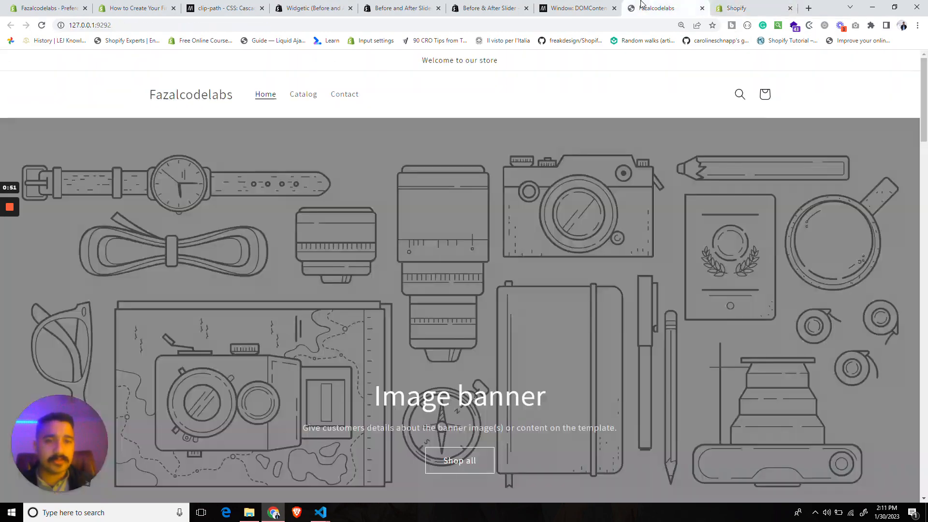
click(320, 512)
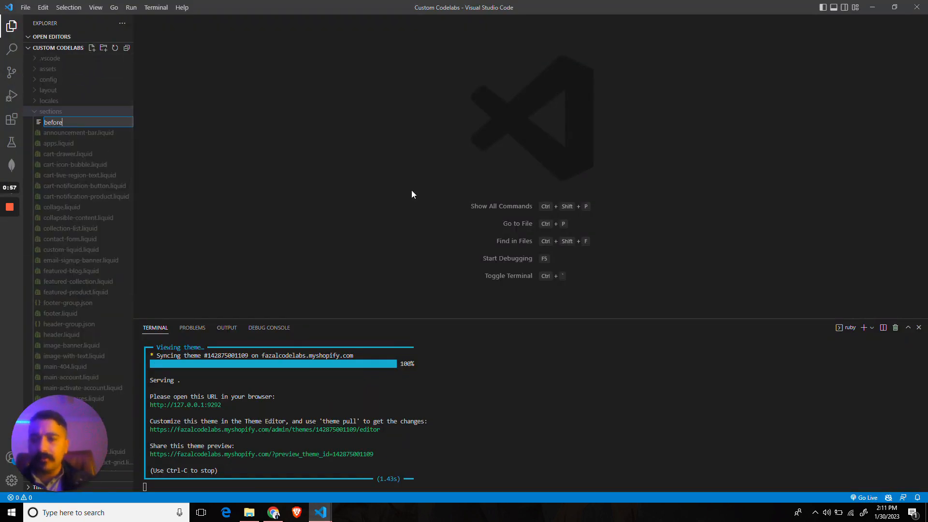
Name the new section file before-after.liquid.
text(-after.)
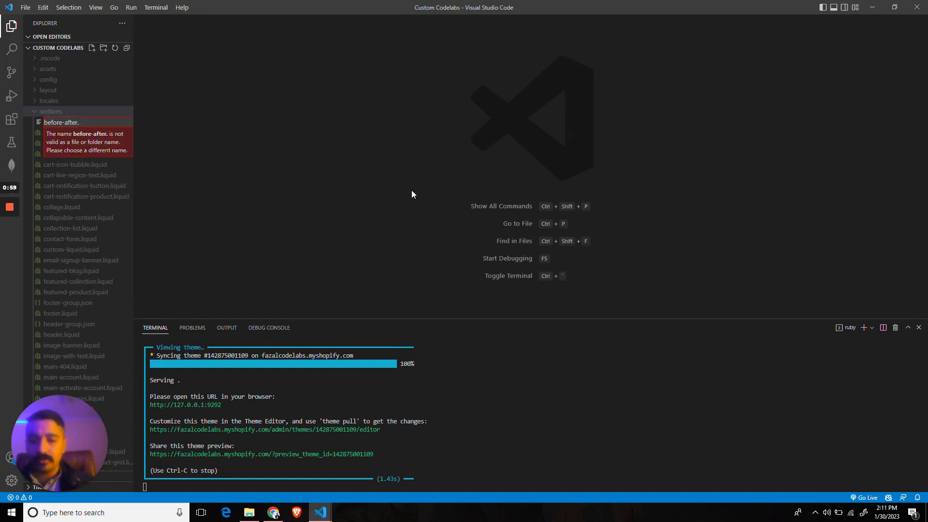
text(li)
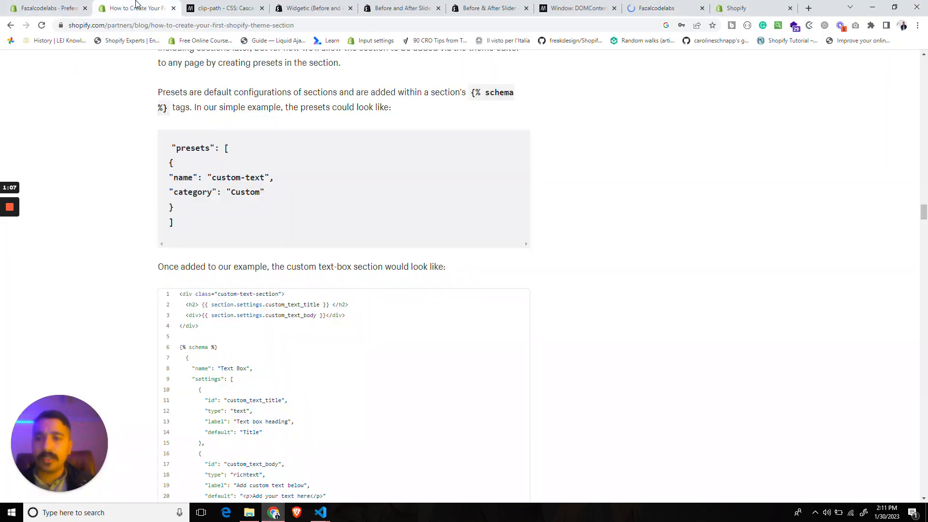
Scroll the blog to the Text Box schema example with presets.
scroll(down, 3)
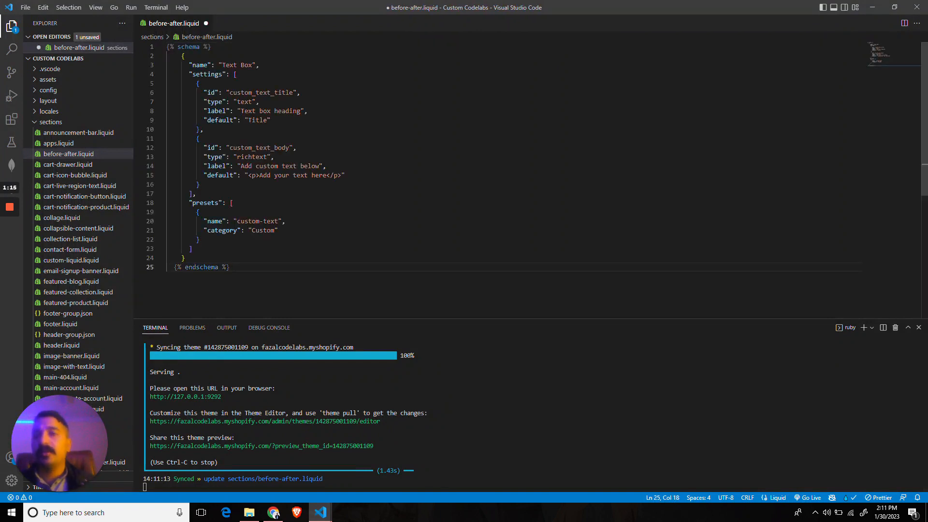
Delete the sample text settings, rename Text Box to 'Before & After', and add an h2 tag.
drag(201, 83, 198, 184)
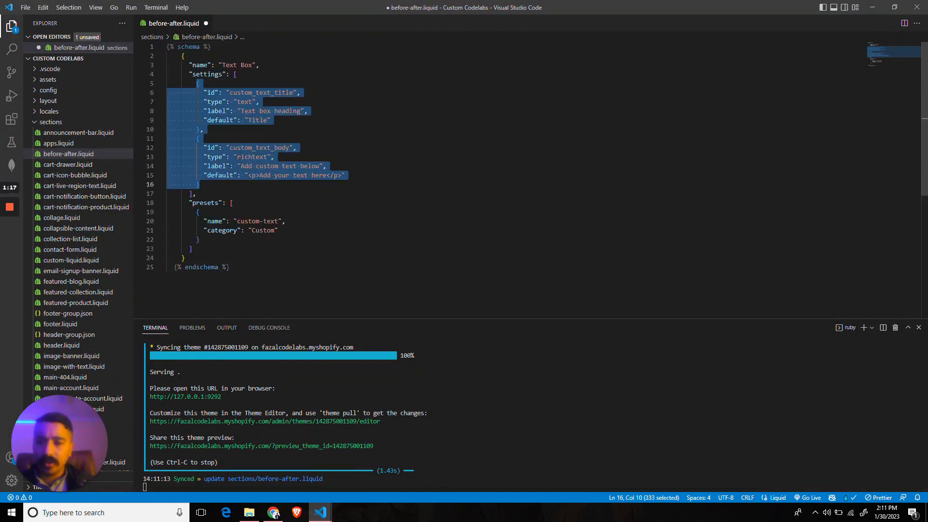
key(Delete)
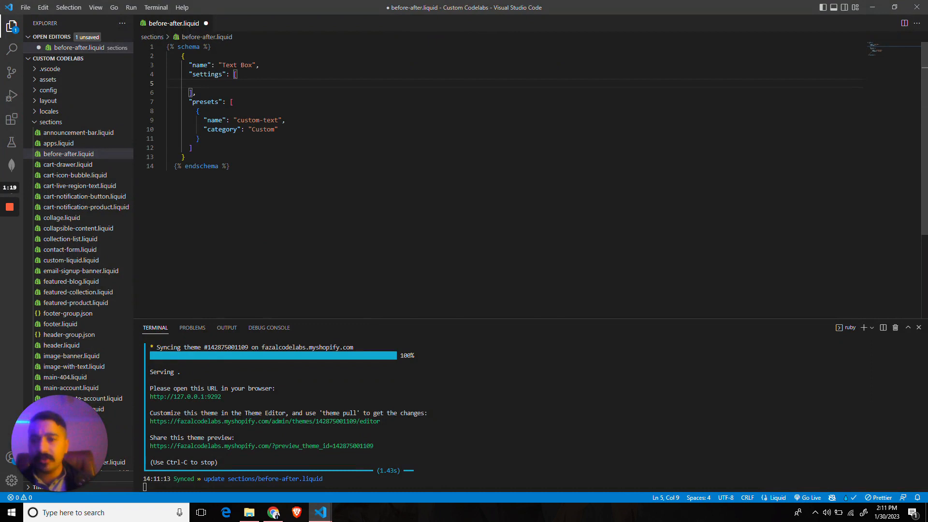
double_click(229, 64)
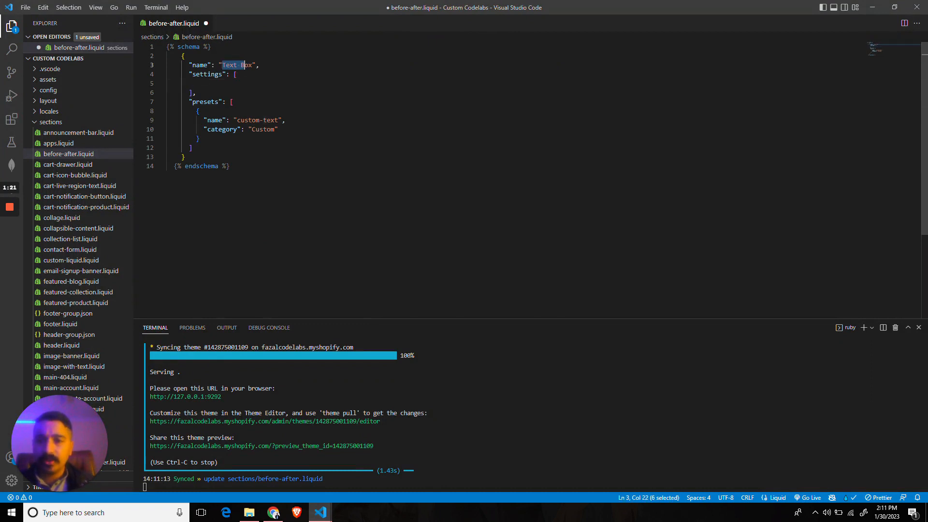
text(Before)
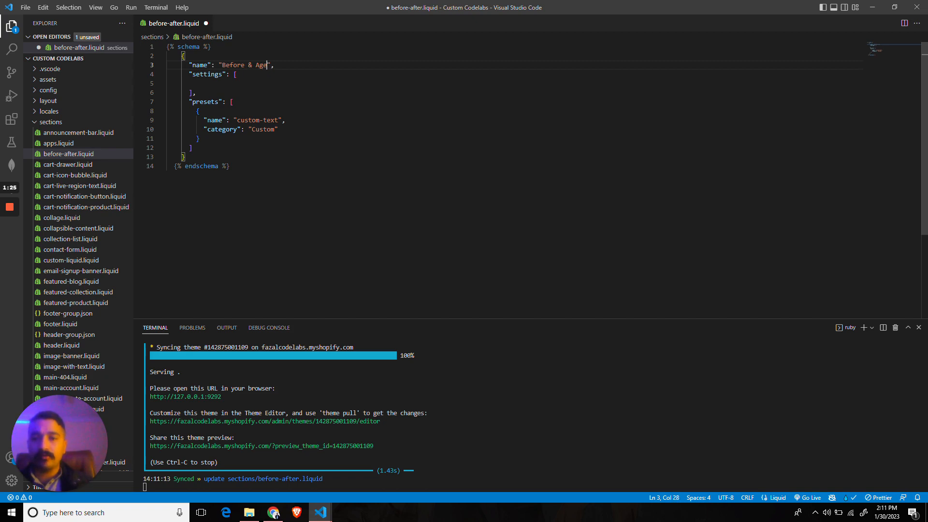
text(After)
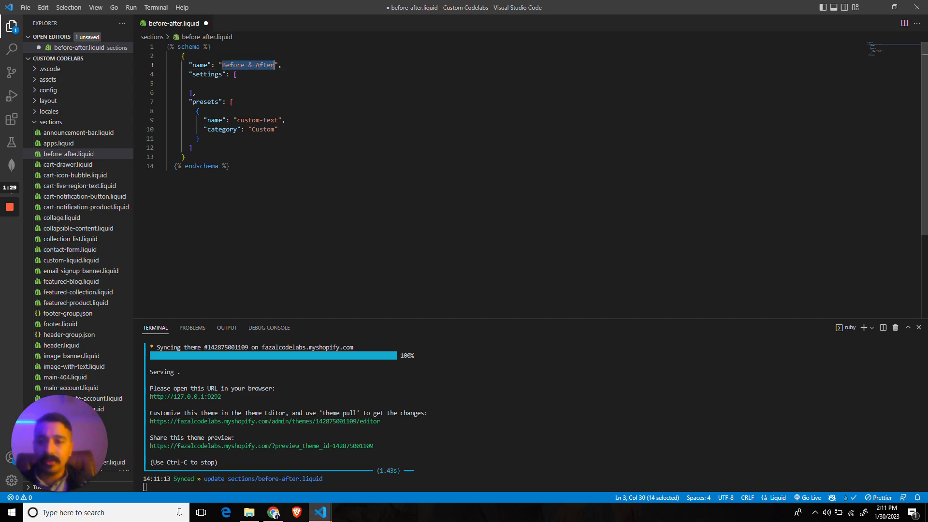
text(Before & After)
click(242, 129)
text(Image)
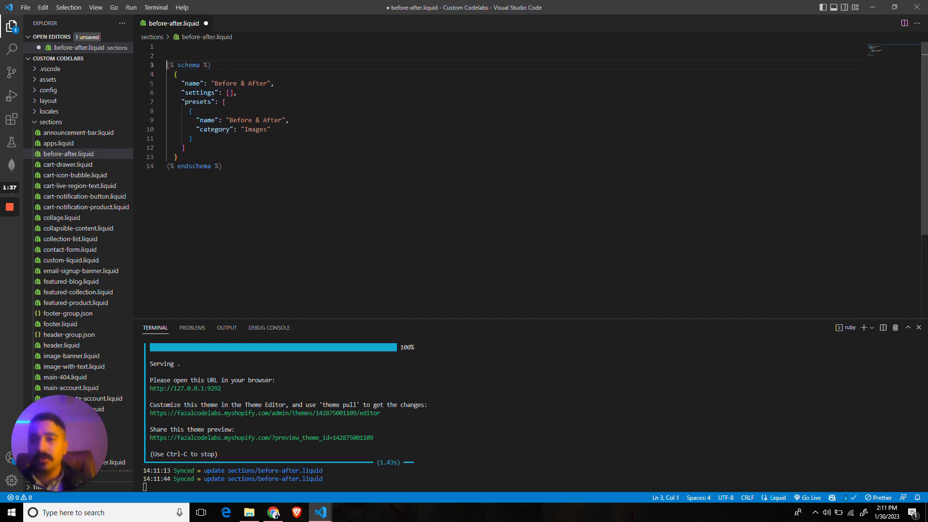
text(<h2></h2>)
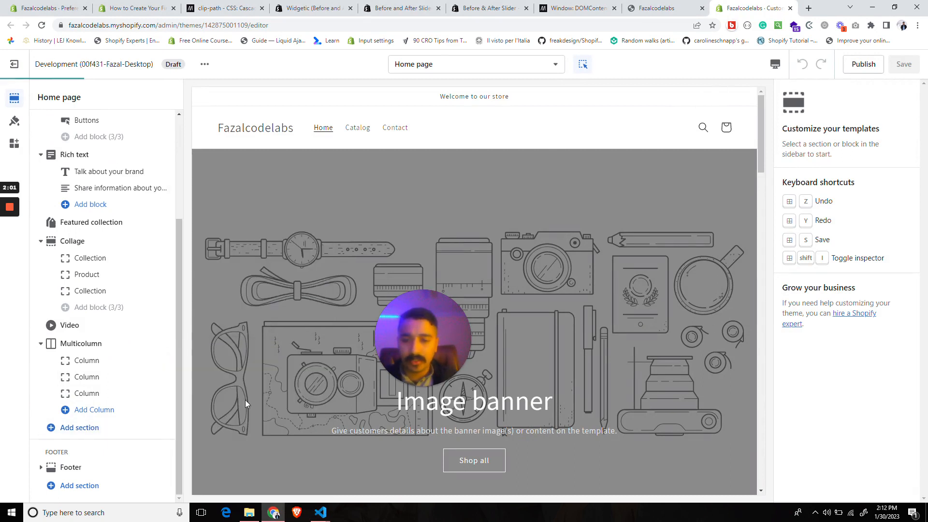
Add the Before & After section from Images to the home page and save.
click(83, 409)
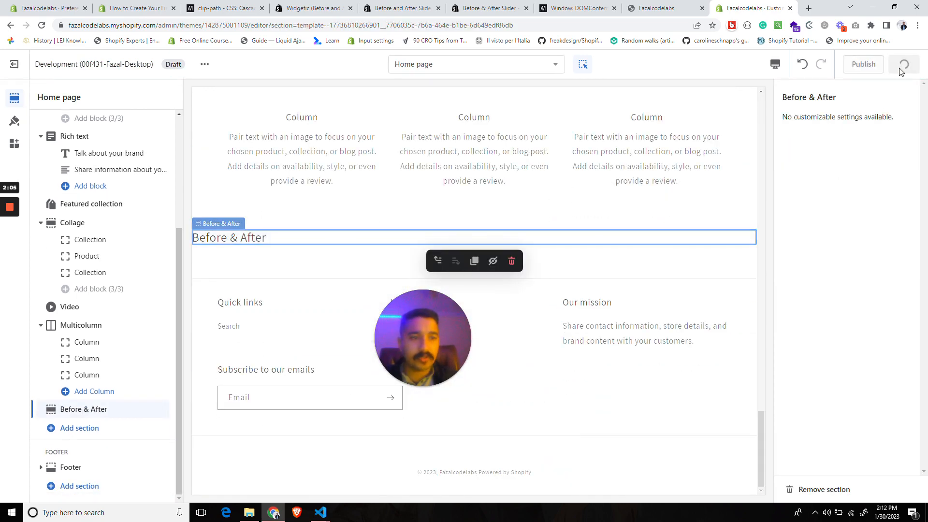
click(905, 64)
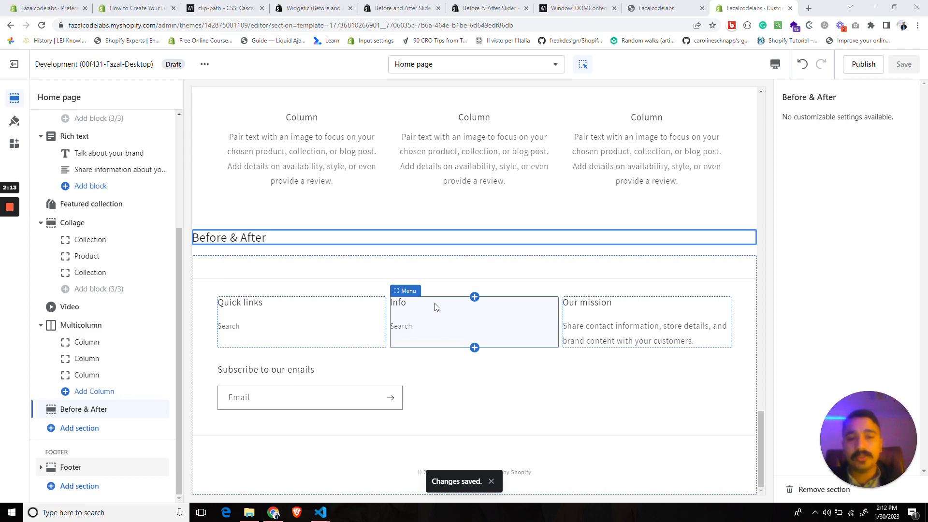
click(320, 513)
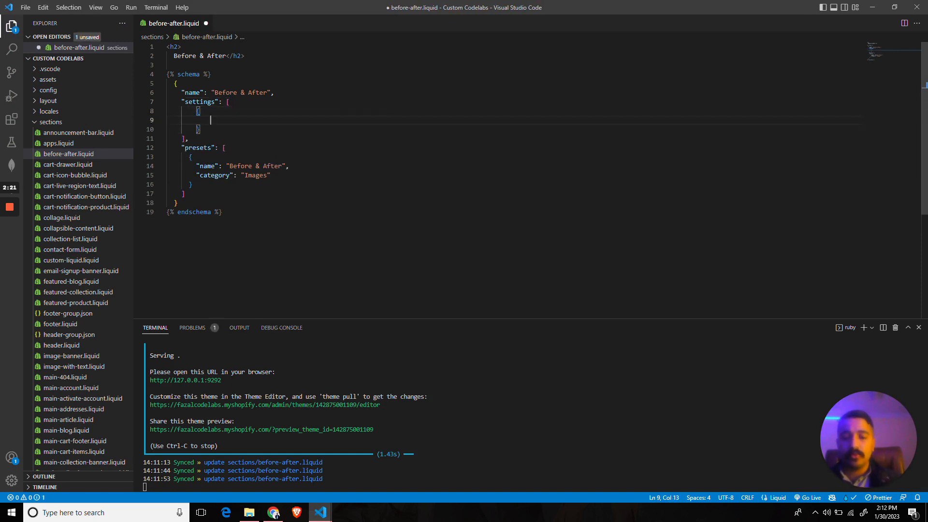
Add image_picker settings first_image ('First Image') and second_image to the schema.
text("type")
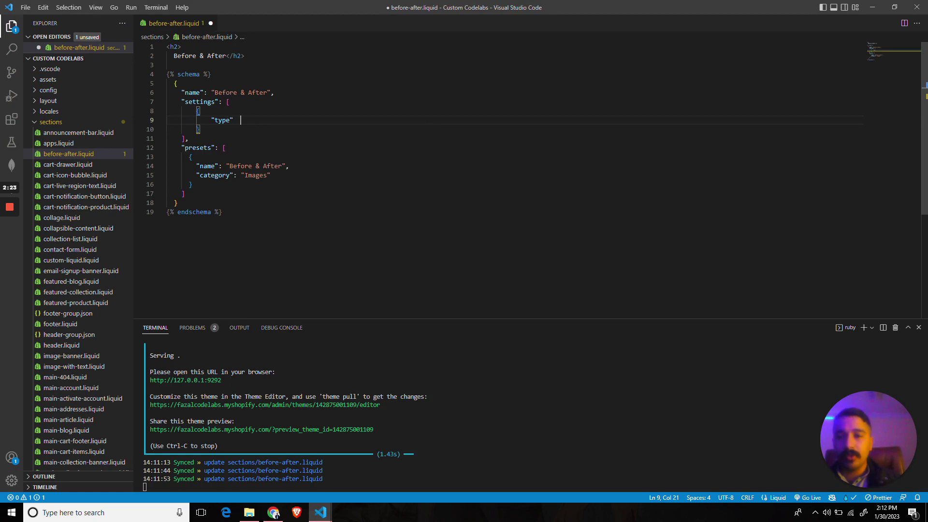
text(: "image_picker",)
text("id" : ")
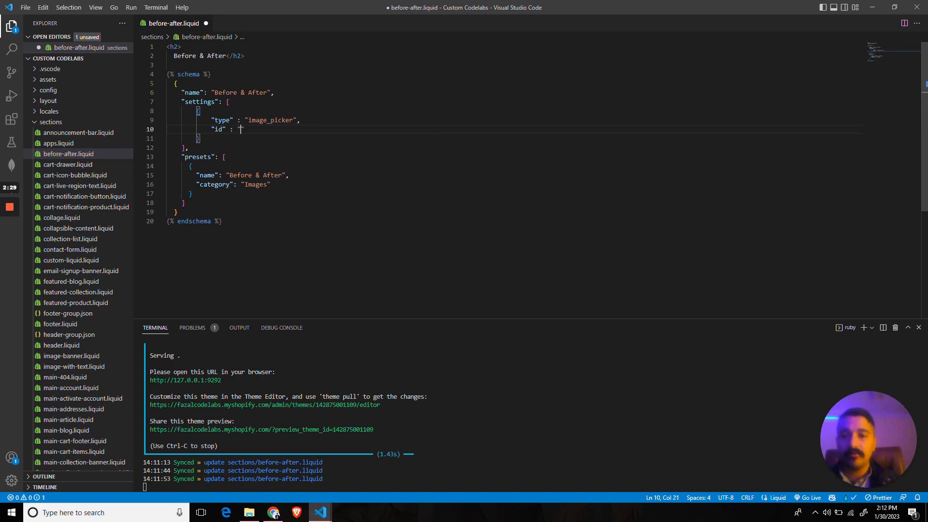
text(first_image)
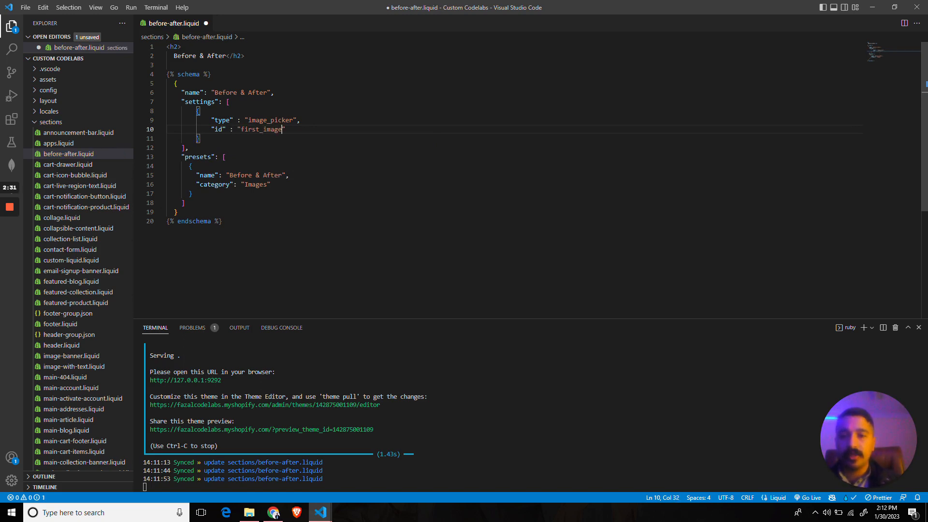
text(",)
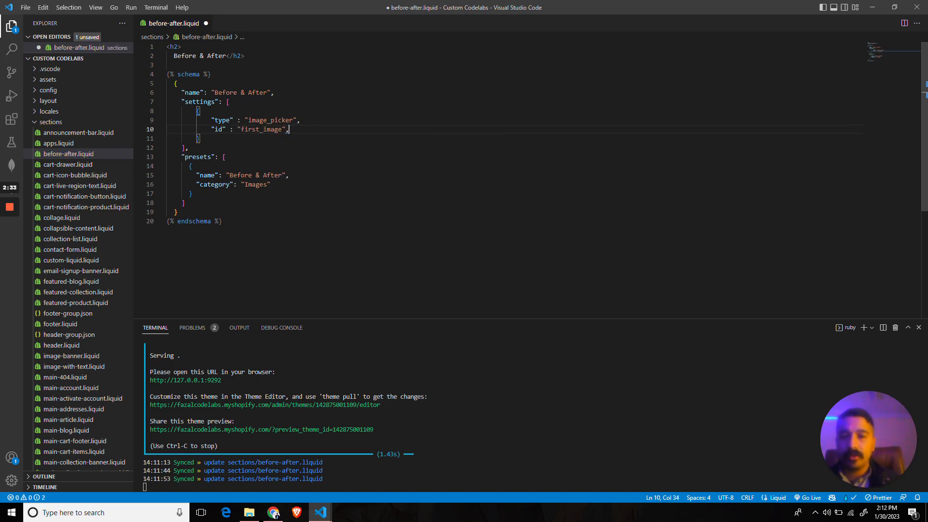
text("1")
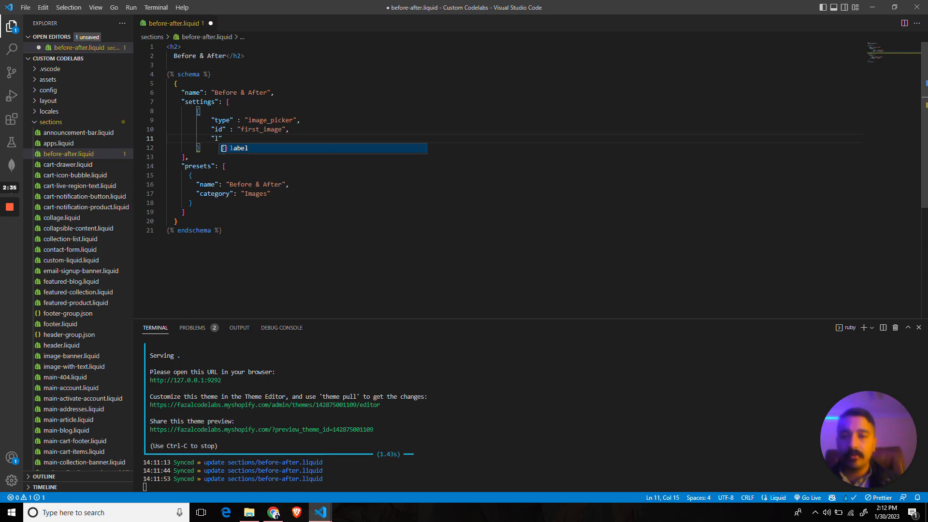
text("label": "First Image")
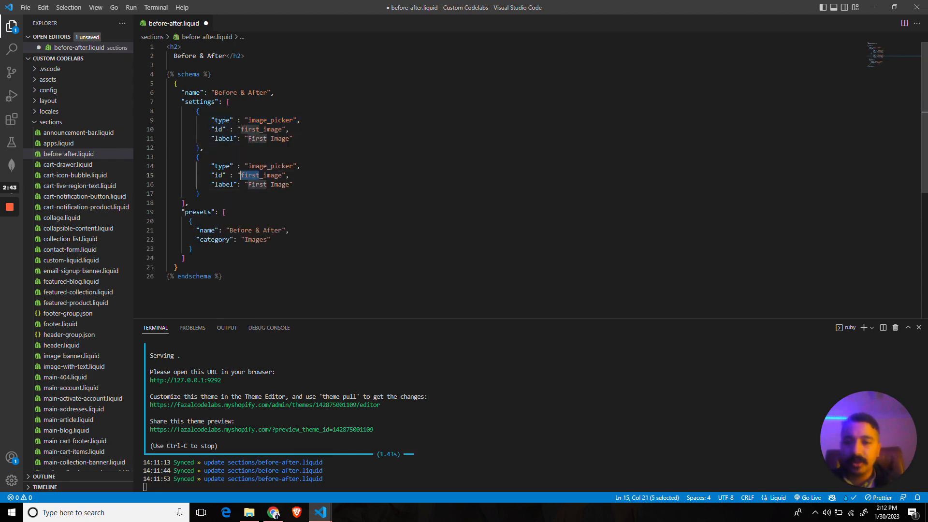
text(second_image)
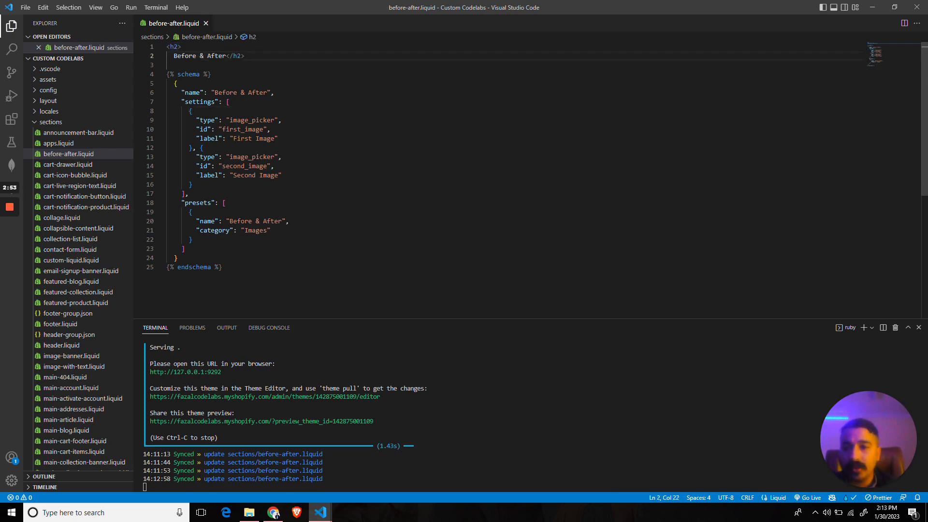
Add a div.container and a div.wrapper inside it using Emmet abbreviations.
text(div.co)
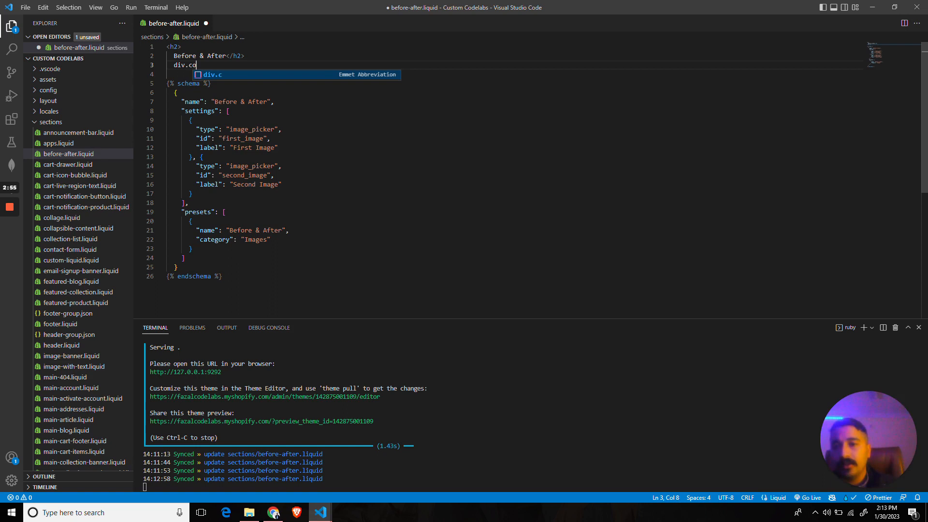
key(Tab)
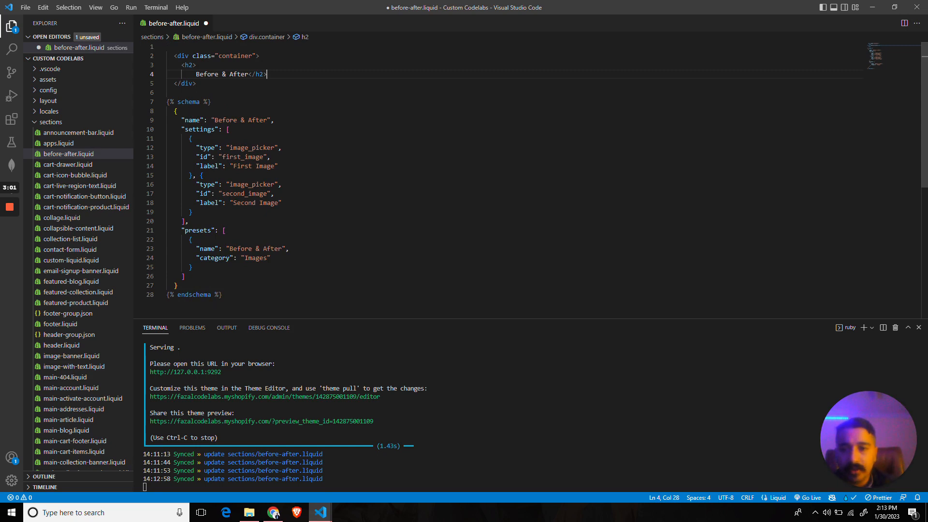
key(Enter)
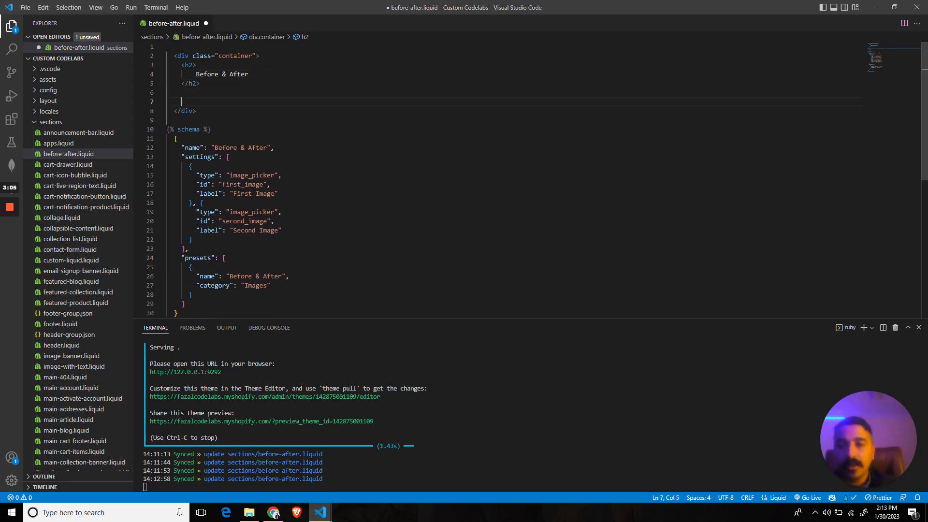
text(.di)
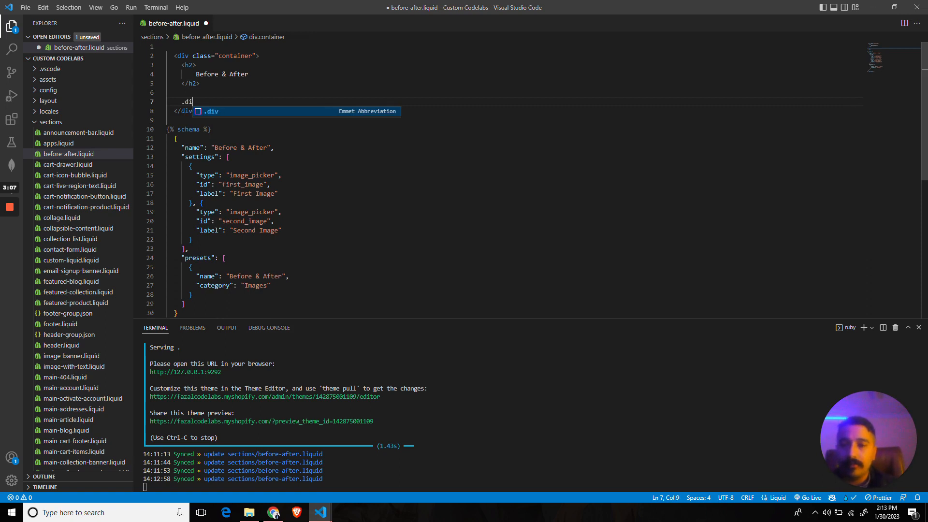
text(v.wra)
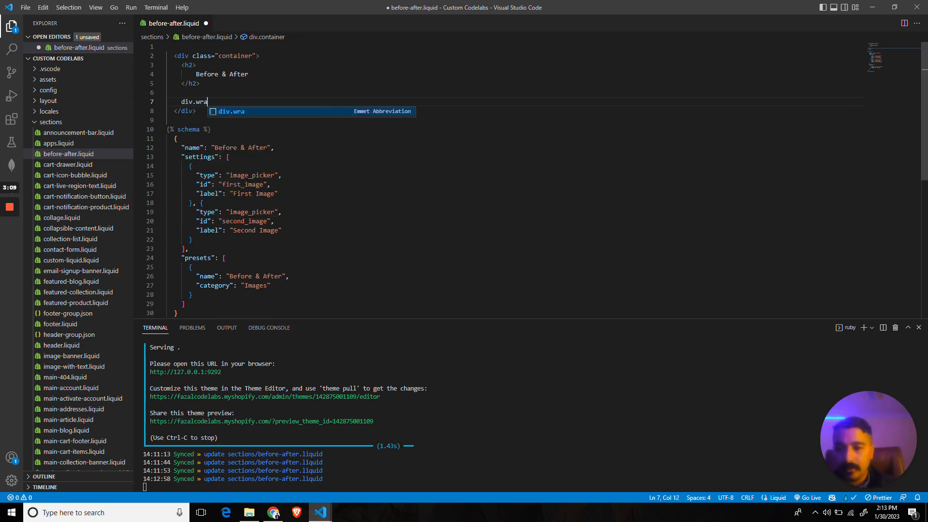
key(Tab)
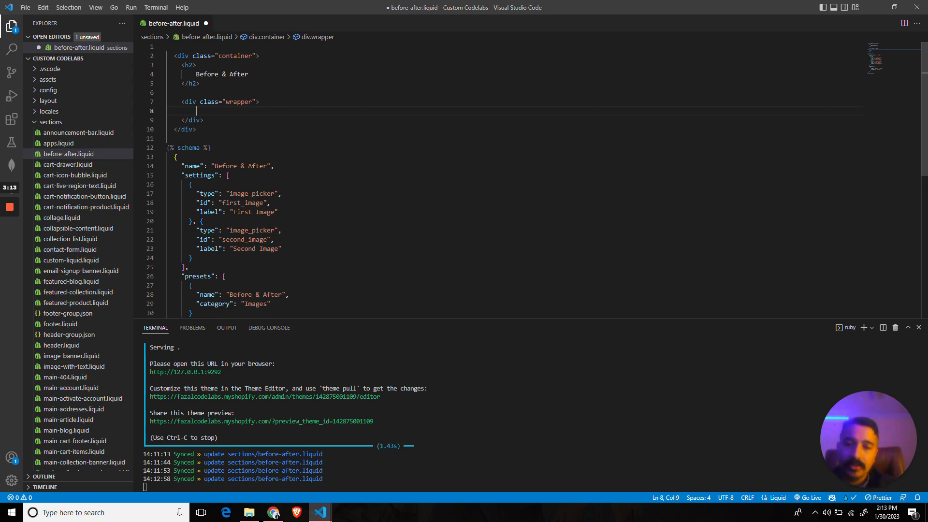
Add an img tag showing section.settings.first_image with img_url 'master'.
text(<img src)
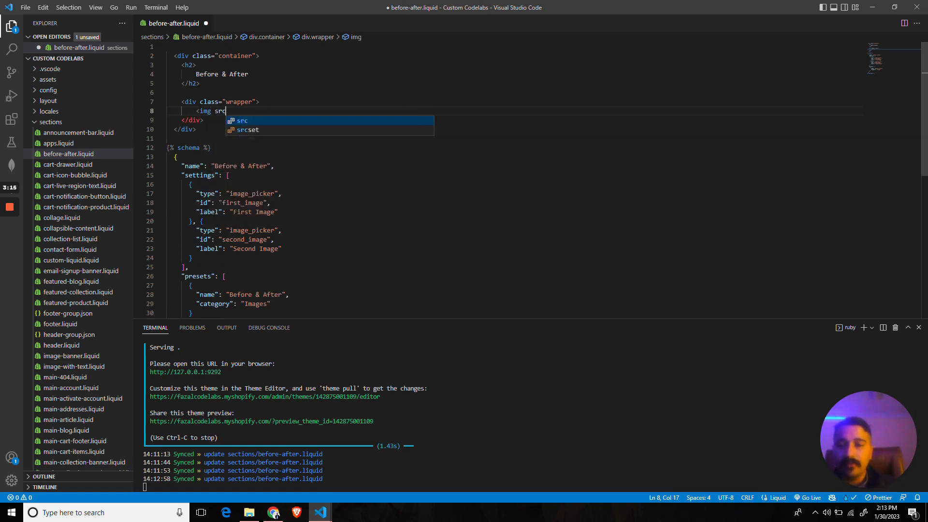
text(="{{)
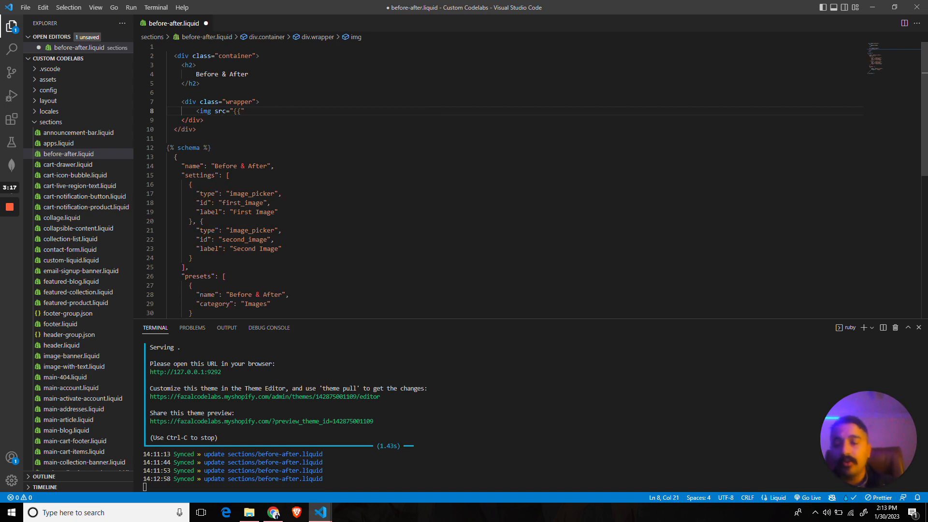
text(sect)
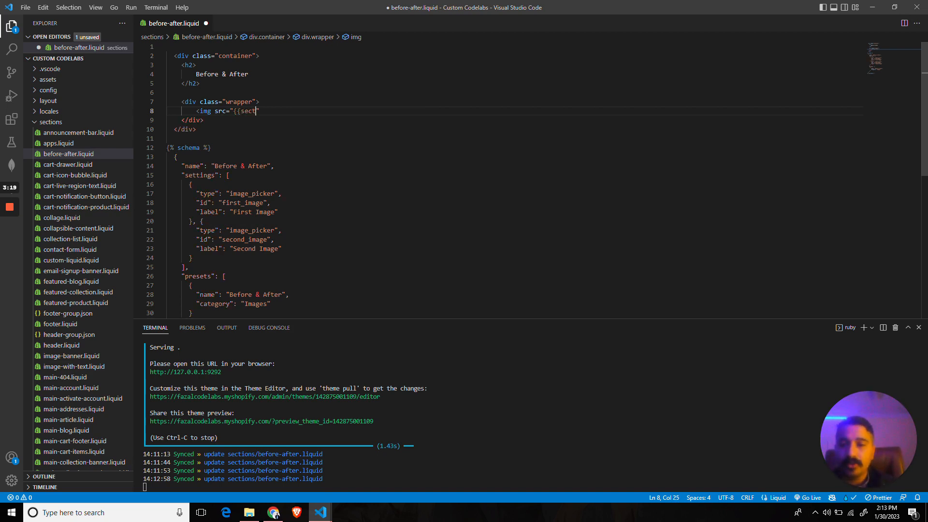
text(ion.s)
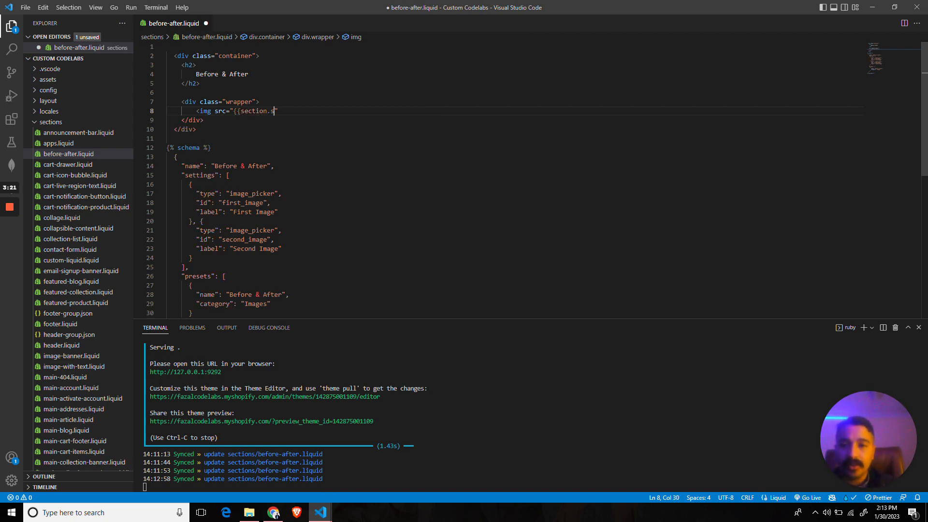
text(ettings.)
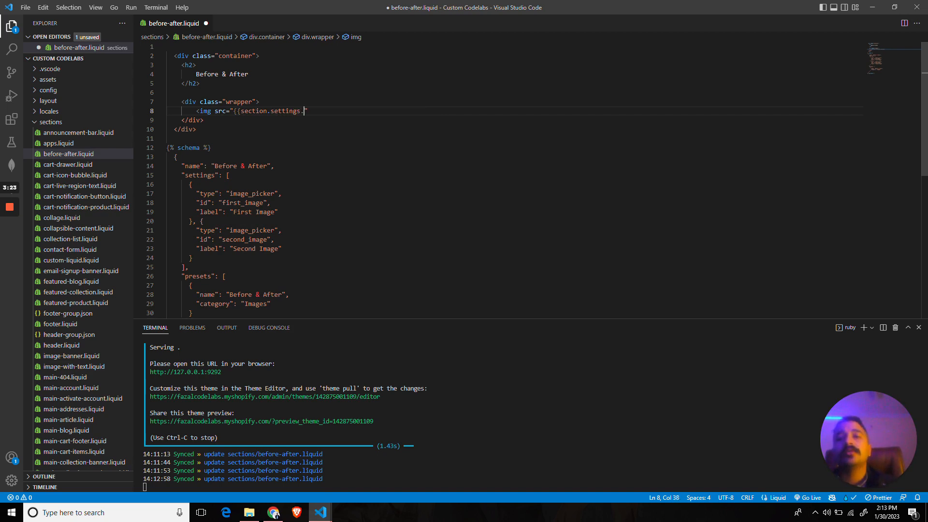
text(first})
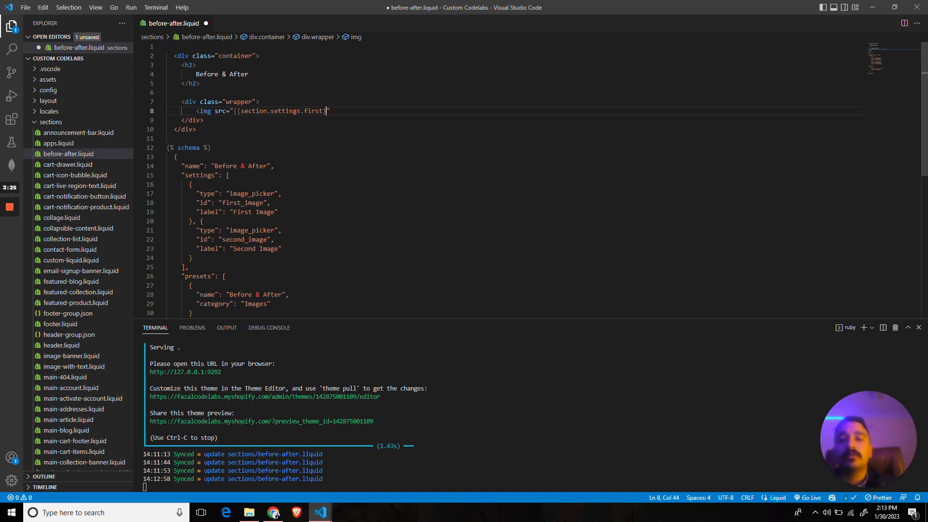
text(_image)
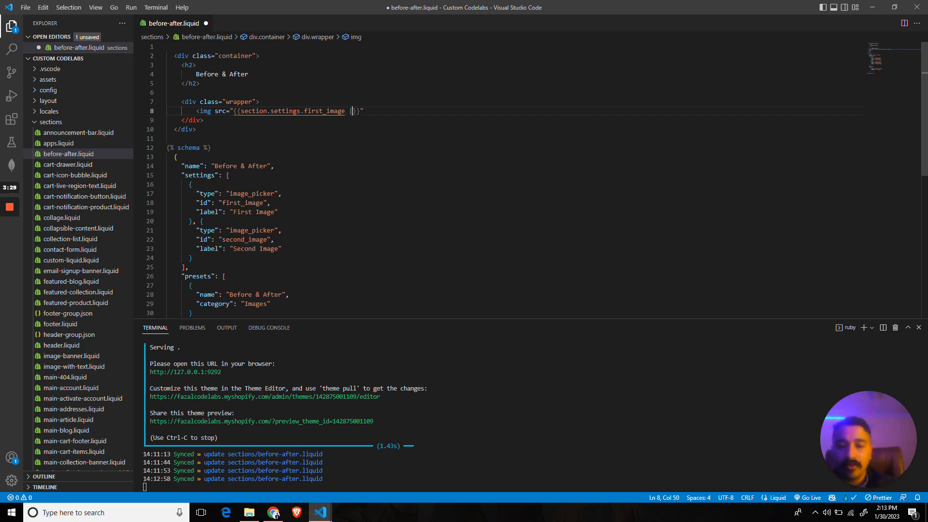
text(| img_url: 'medium')
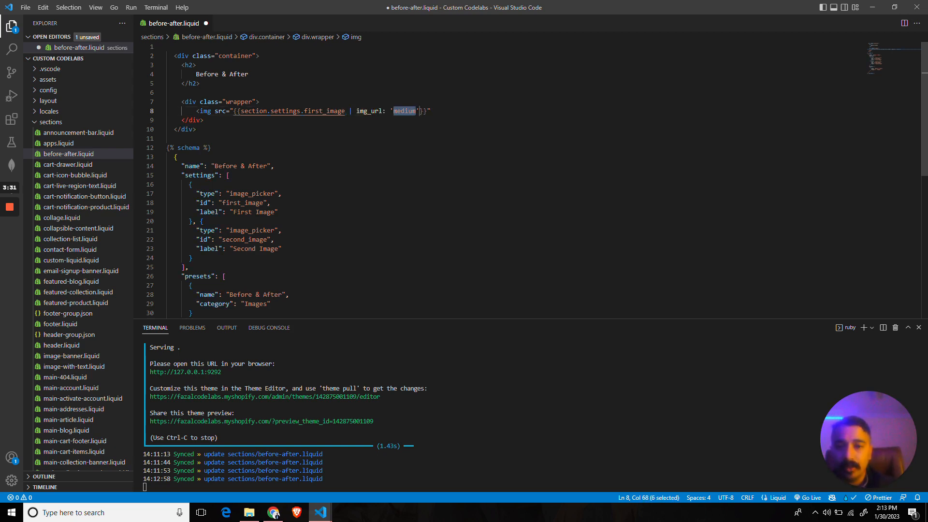
text(master)
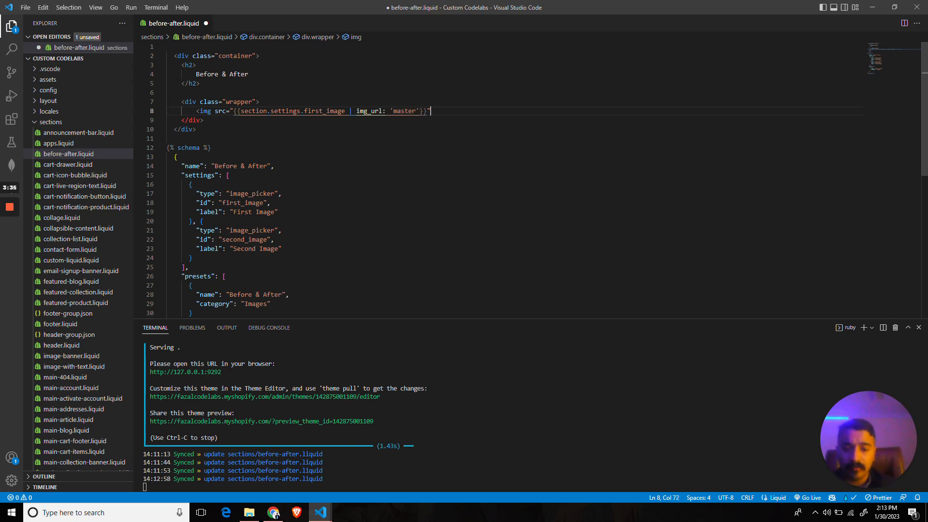
key(Enter)
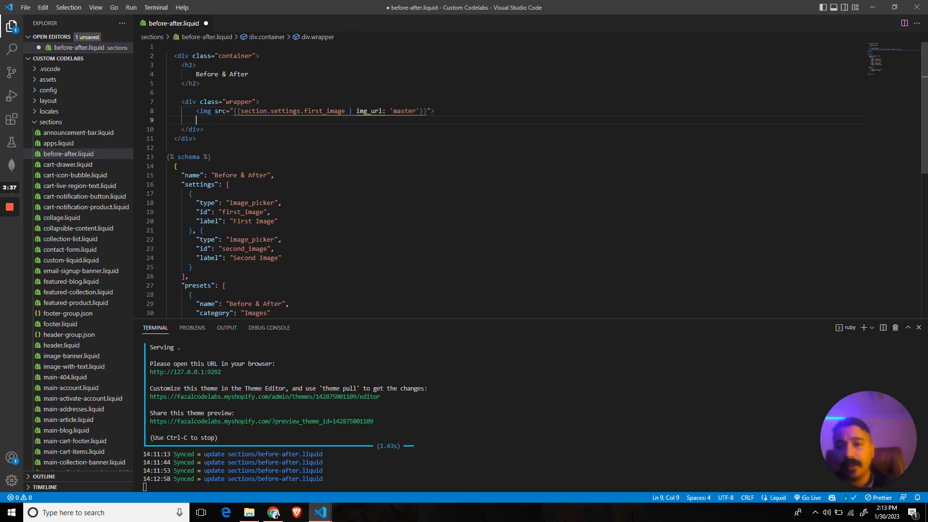
Add the second img tag and give it class 'after'.
text(<img src="{{section.settings.first_image | img_url: 'master'}}">)
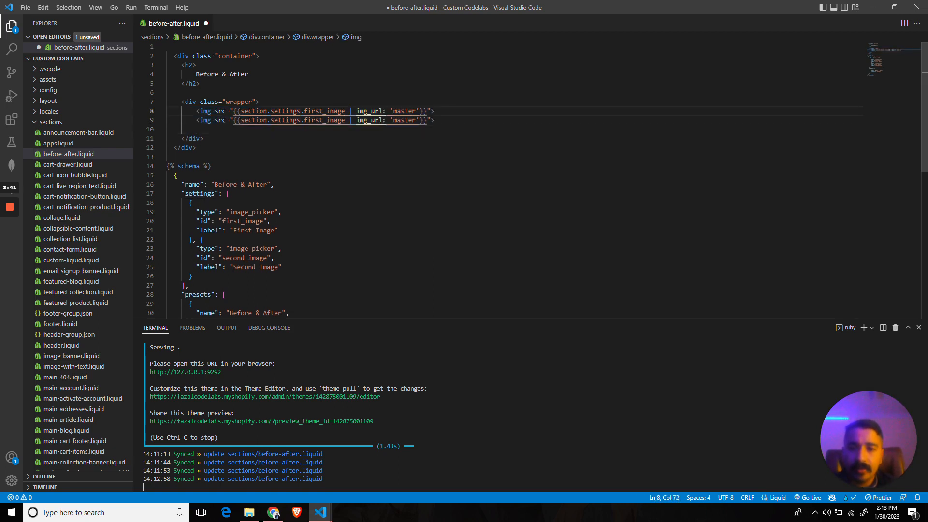
text(classs="")
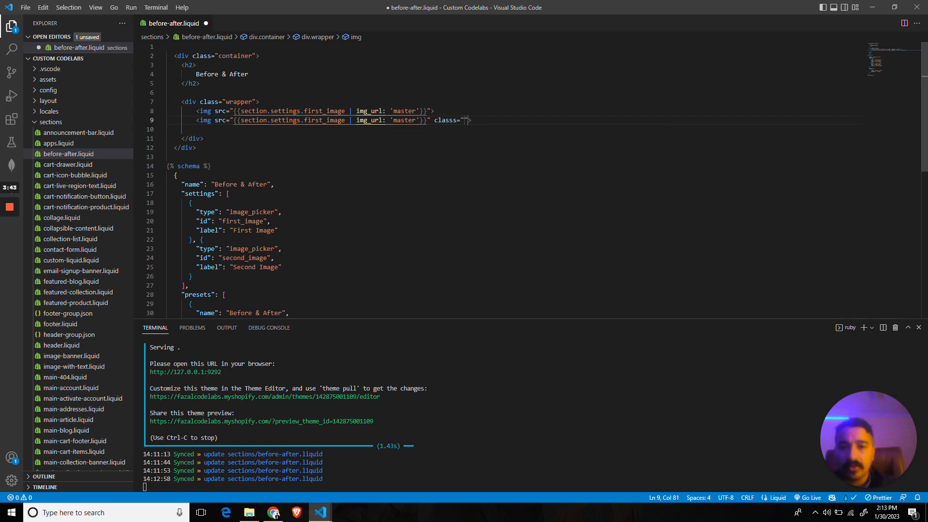
text(after)
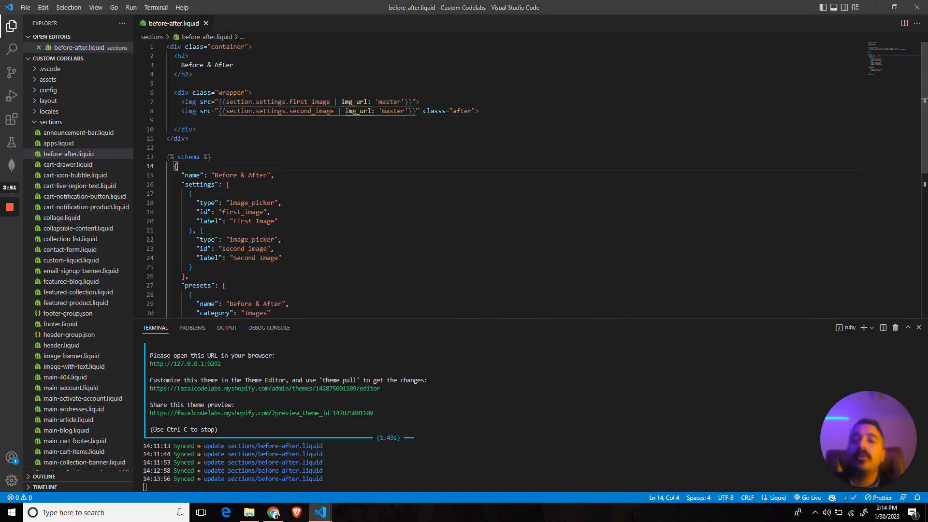
Add a range input with min 0, max 100, value 50 and id 'slider'.
drag(190, 193, 192, 267)
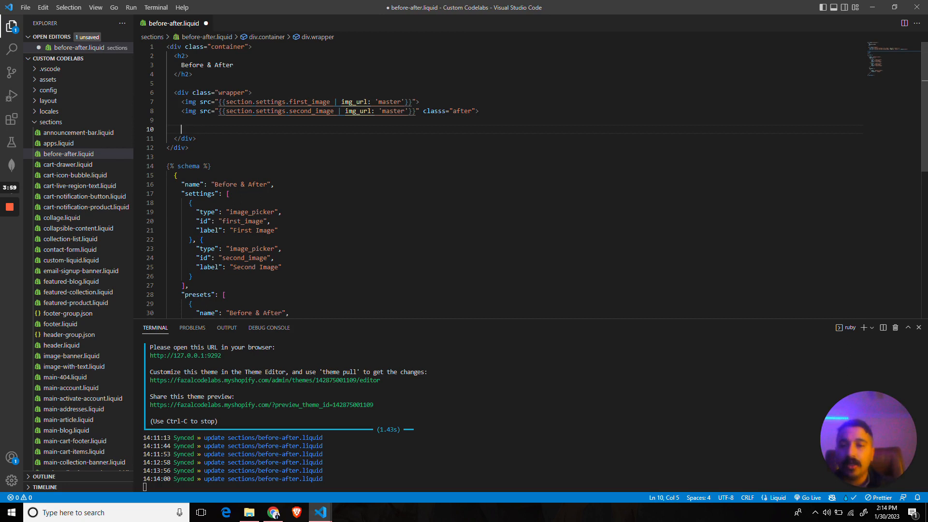
text(<input type=")
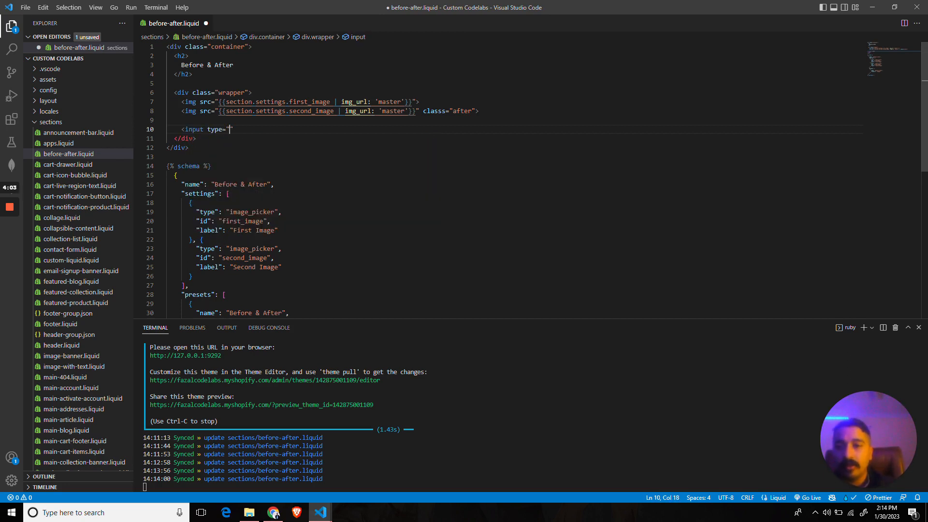
text(range")
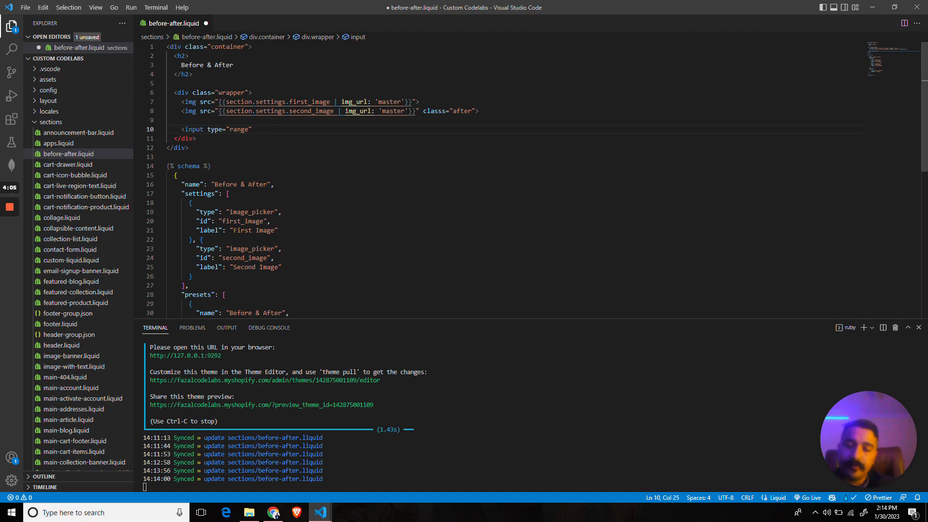
text(min="")
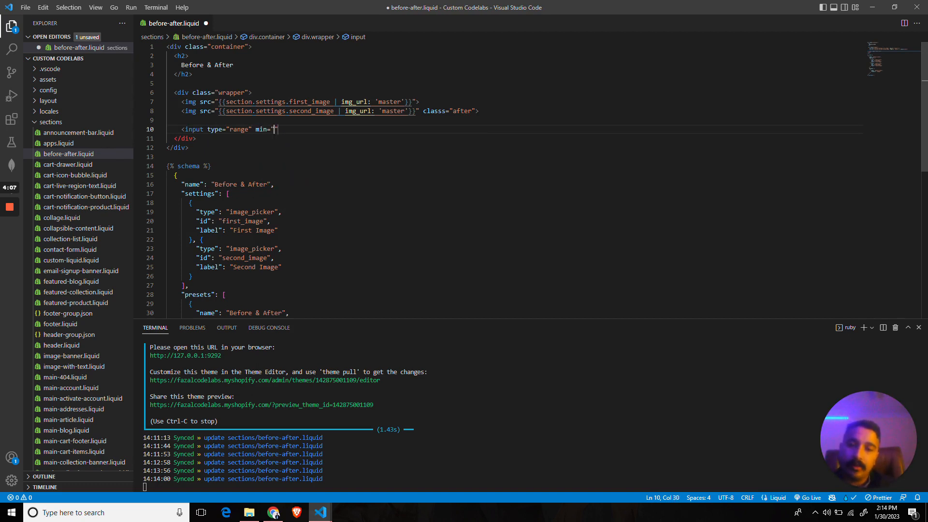
text(0" max="")
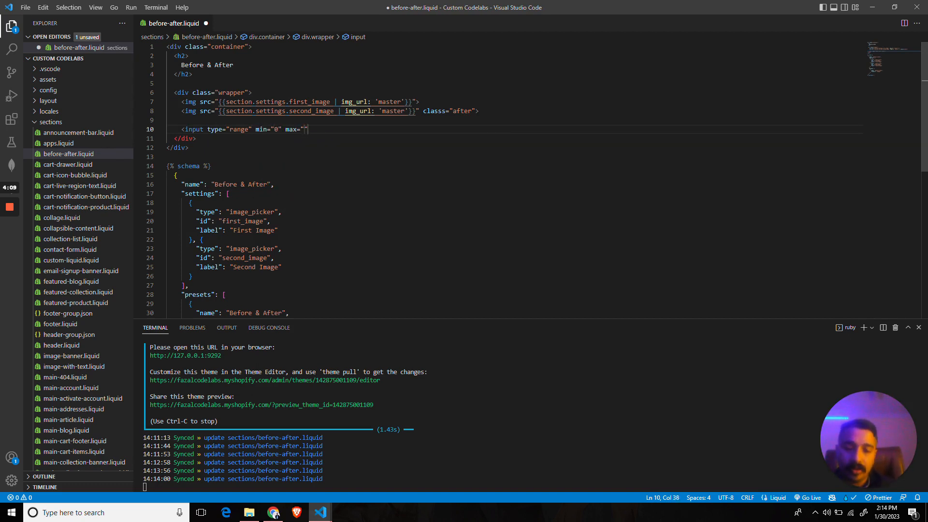
text(100" value="")
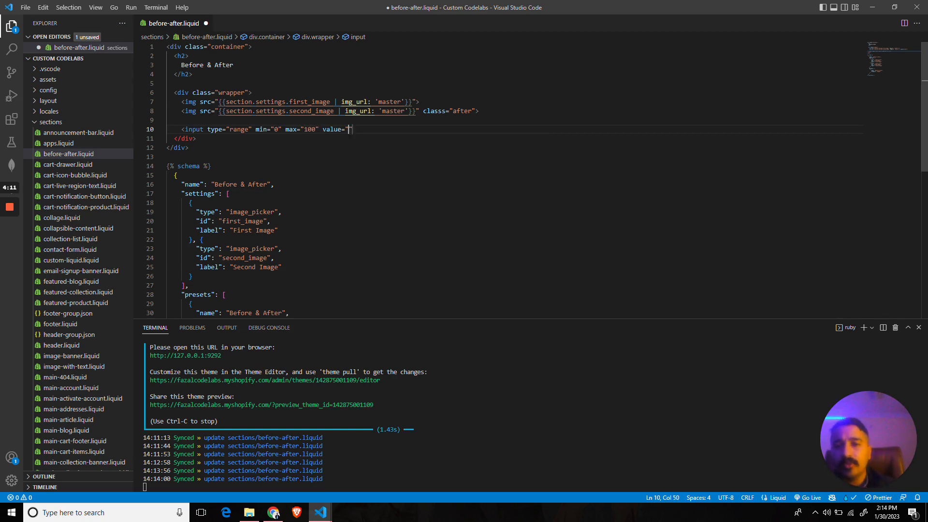
text(50)
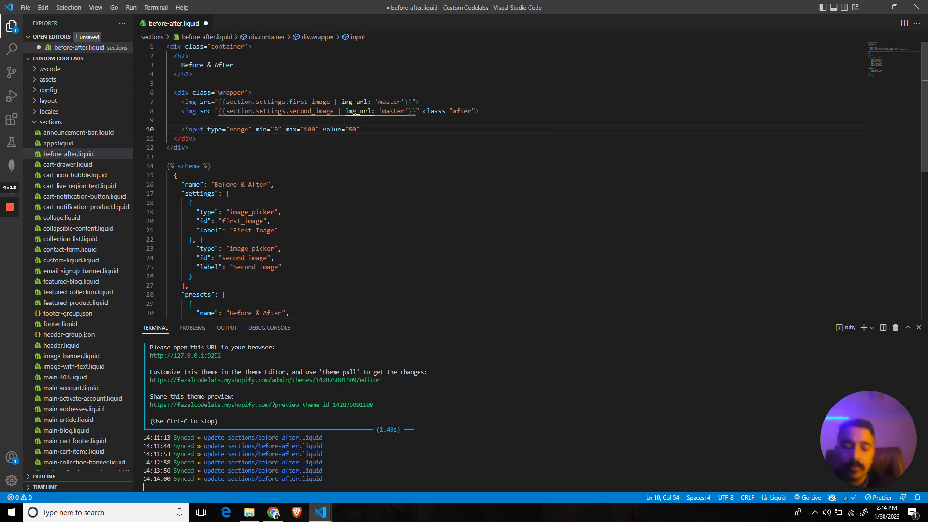
text(id="slider")
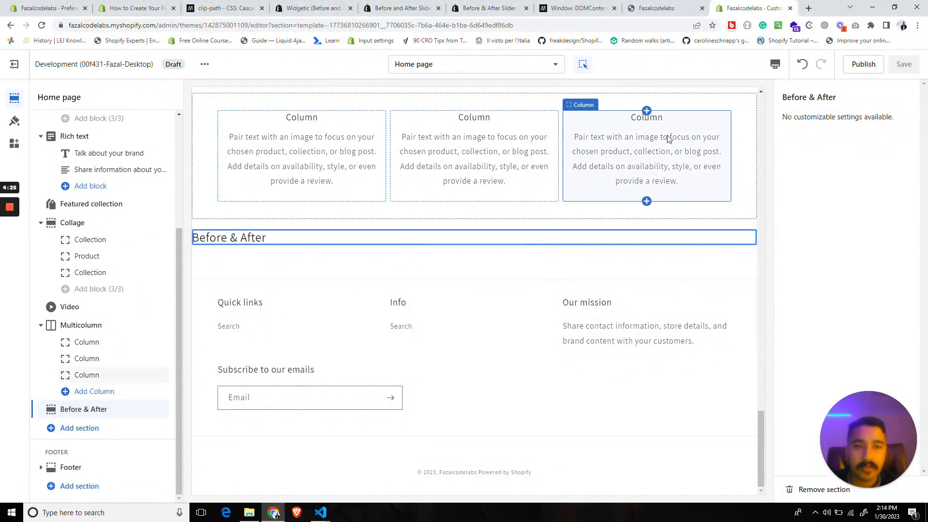
Reload the theme editor, review the section code, and open the First Image picker.
click(42, 26)
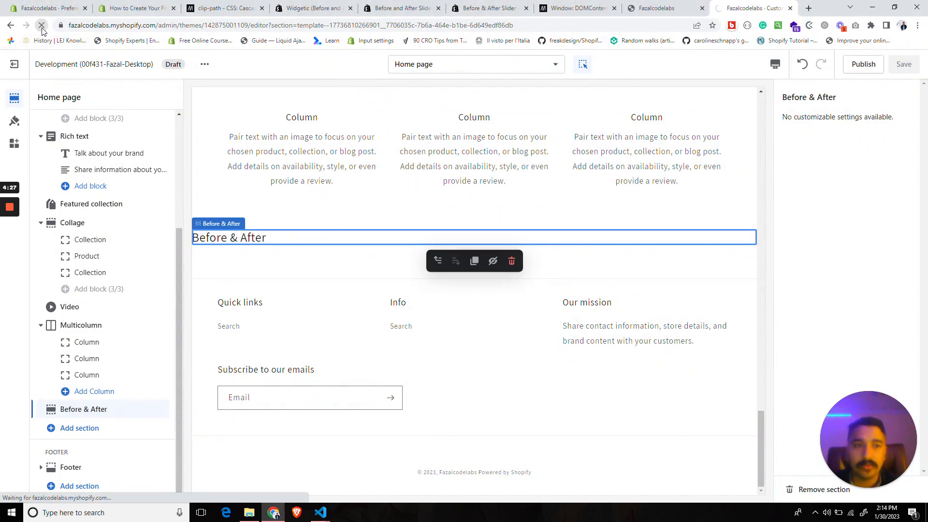
click(42, 25)
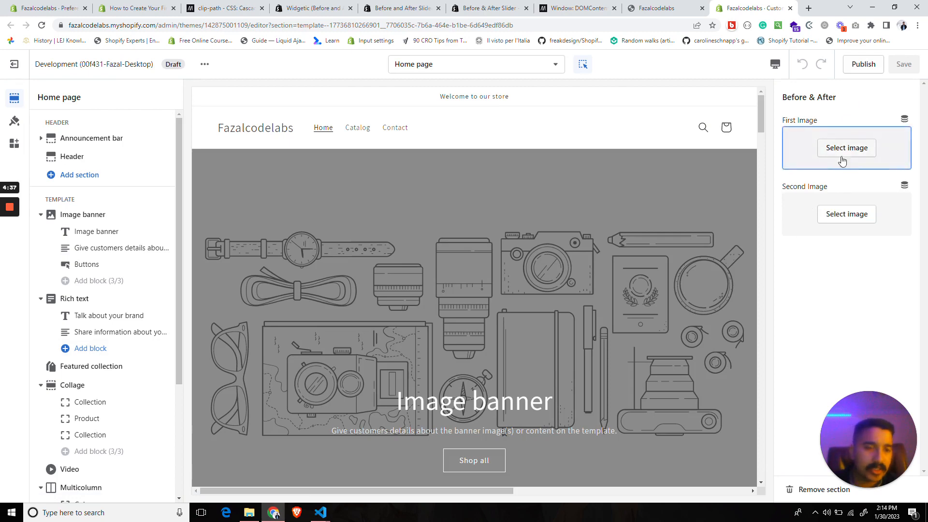
scroll(down, 3)
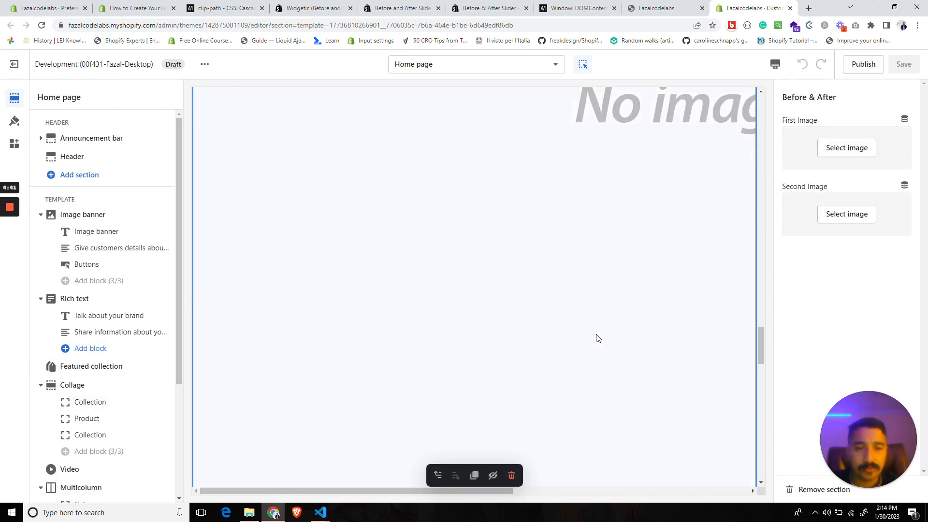
click(320, 512)
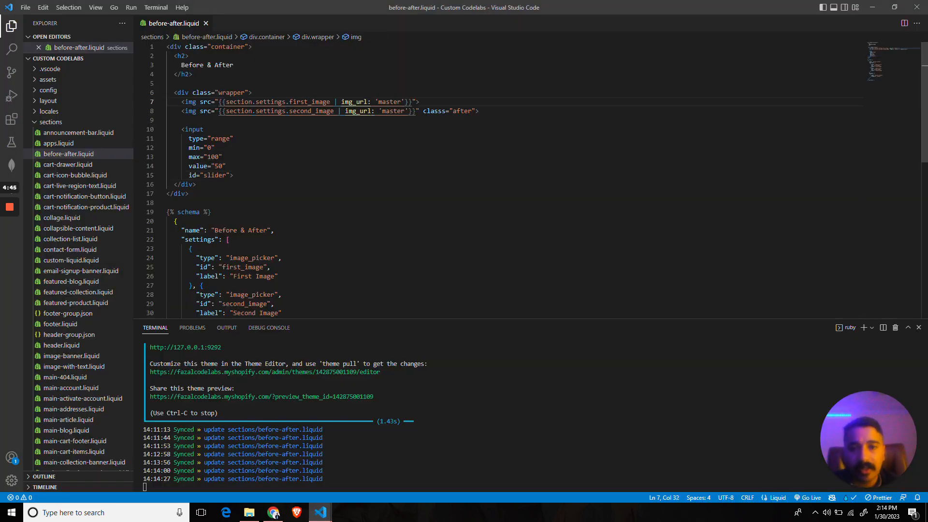
click(225, 166)
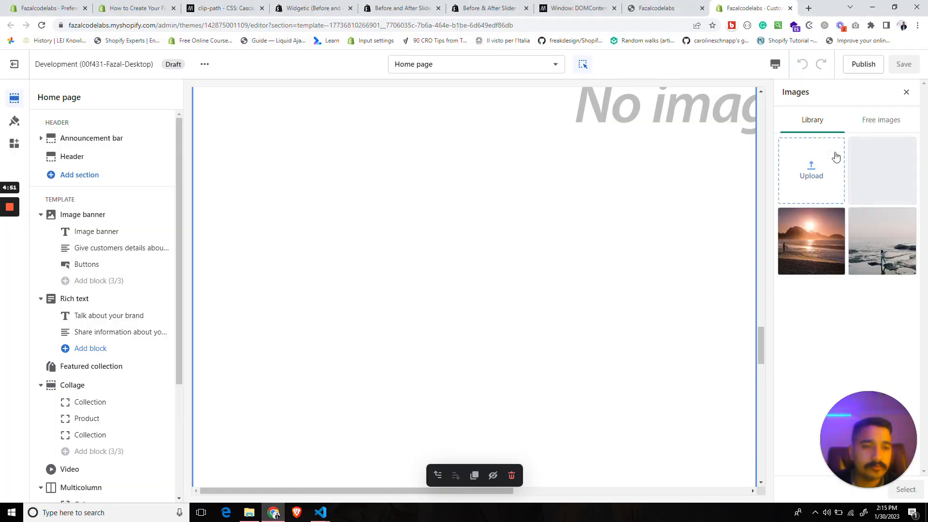
Choose the sunset fishing photo as First Image and the rocky shoreline photo as Second.
click(811, 240)
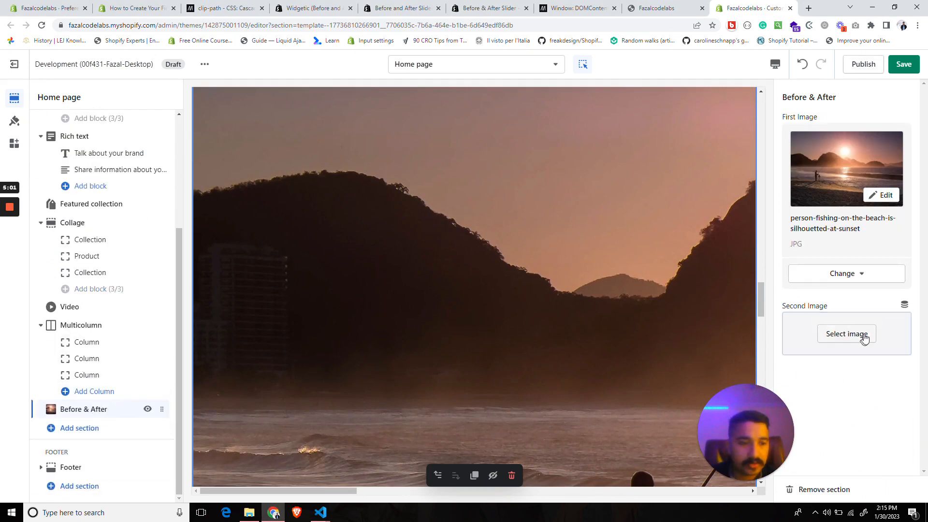
click(846, 333)
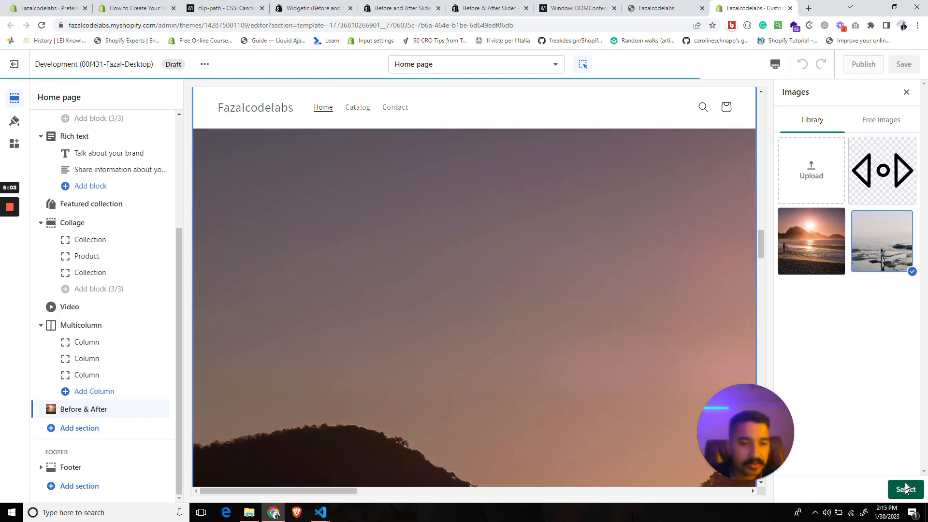
click(906, 489)
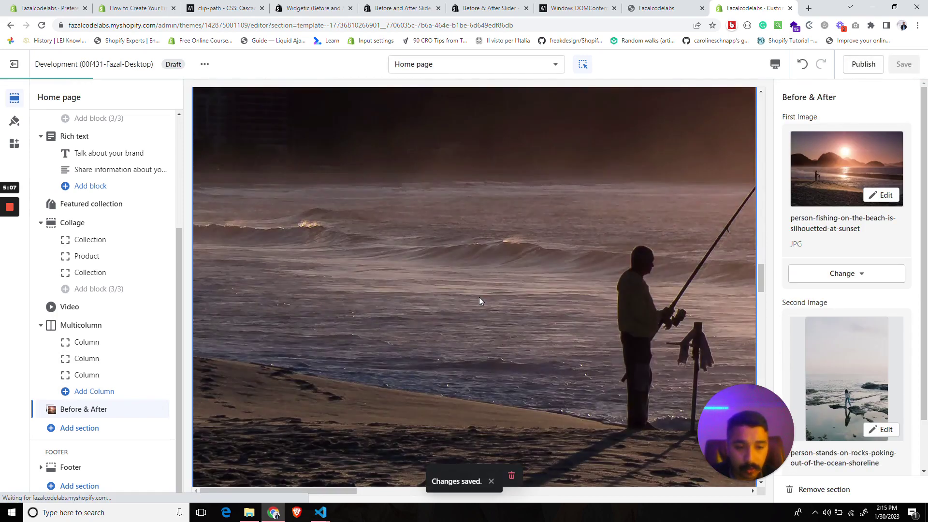
mouse_move(504, 299)
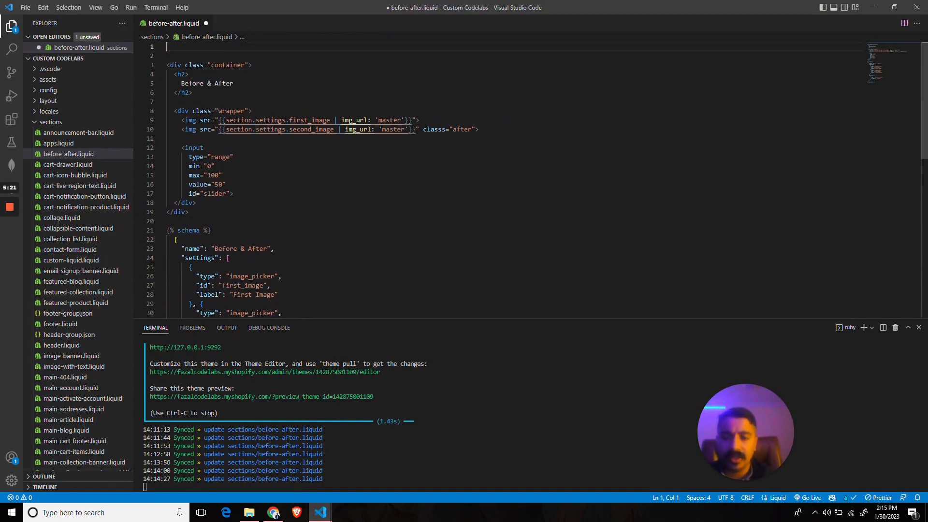
Add Liquid tags loading before-after.css via stylesheet_tag and before-after.js via script_tag at the top.
text({{}})
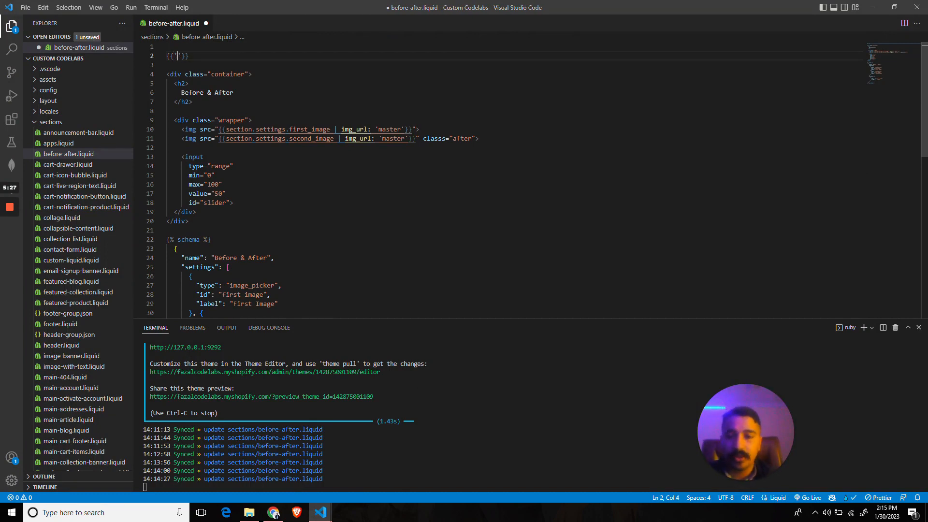
text(" ")
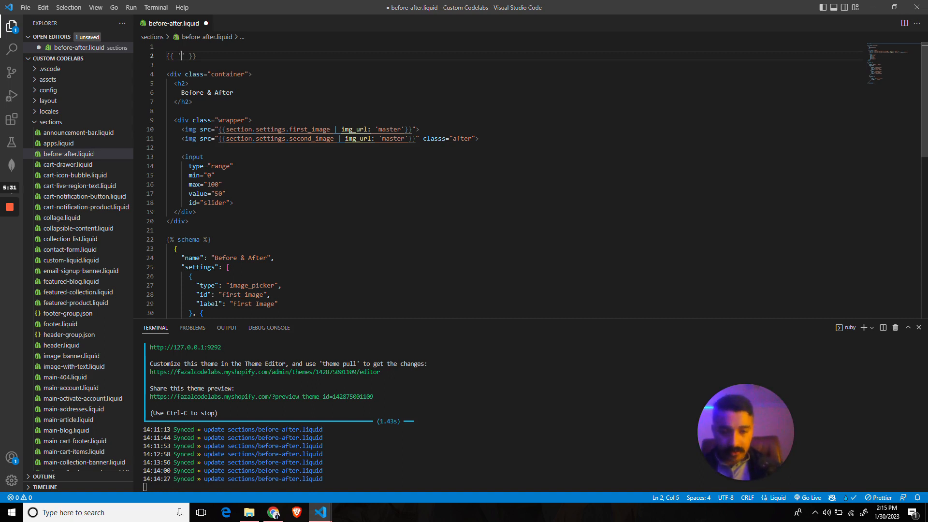
text(before-after.c)
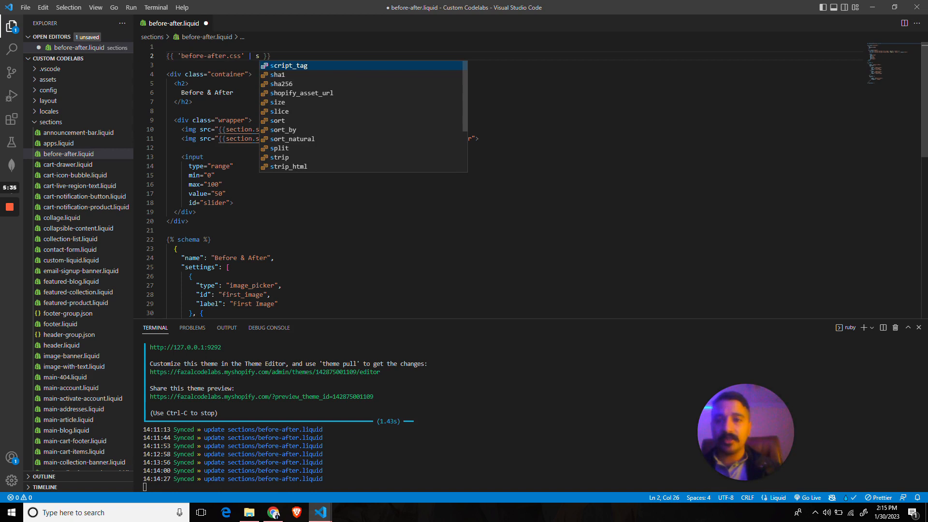
text(sset_url)
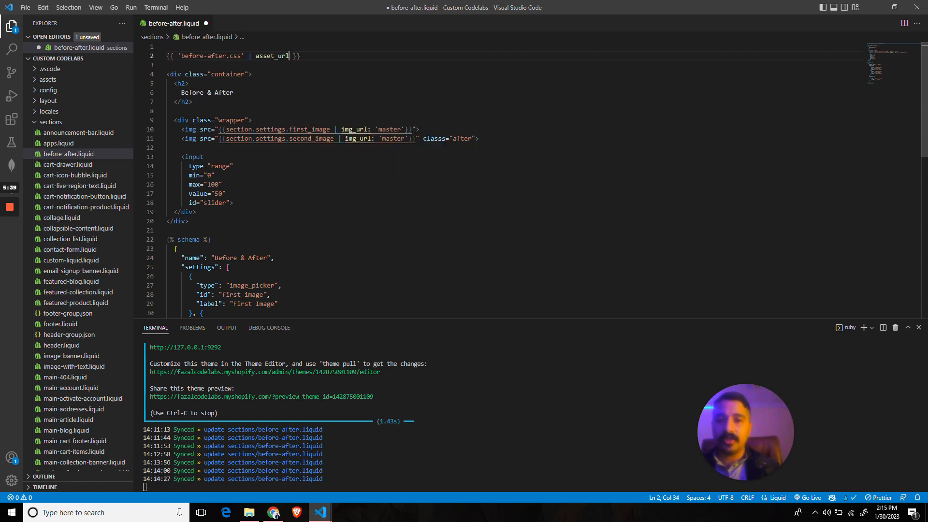
text(| sty)
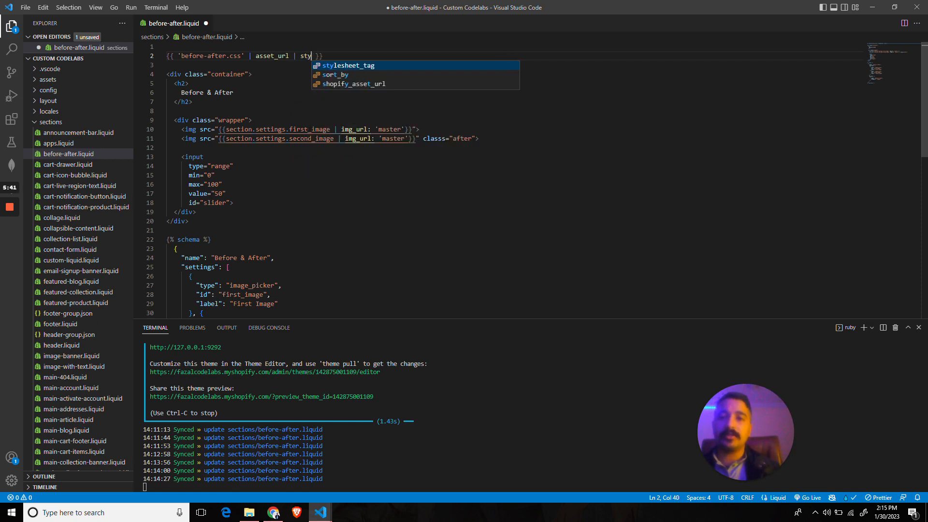
key(Tab)
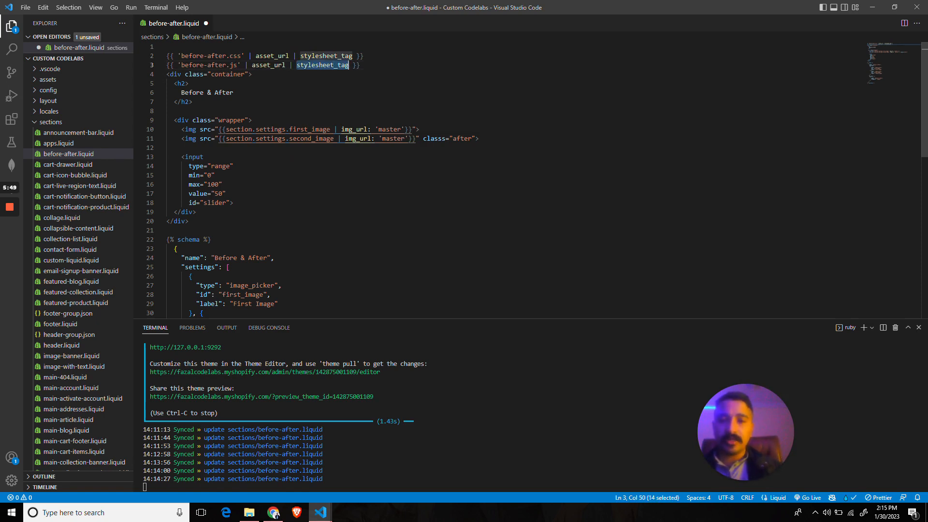
text(scrip)
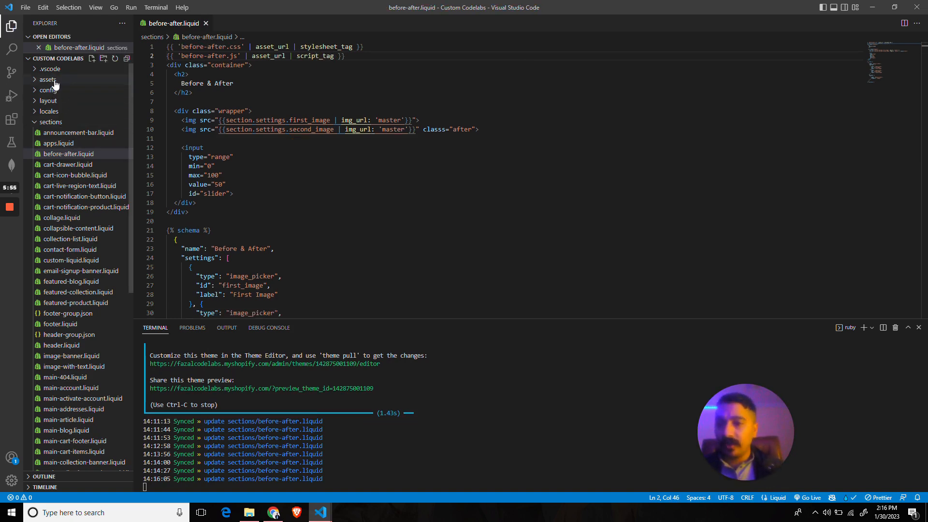
Create before-after.css and before-after.js as new files in the assets folder.
click(45, 79)
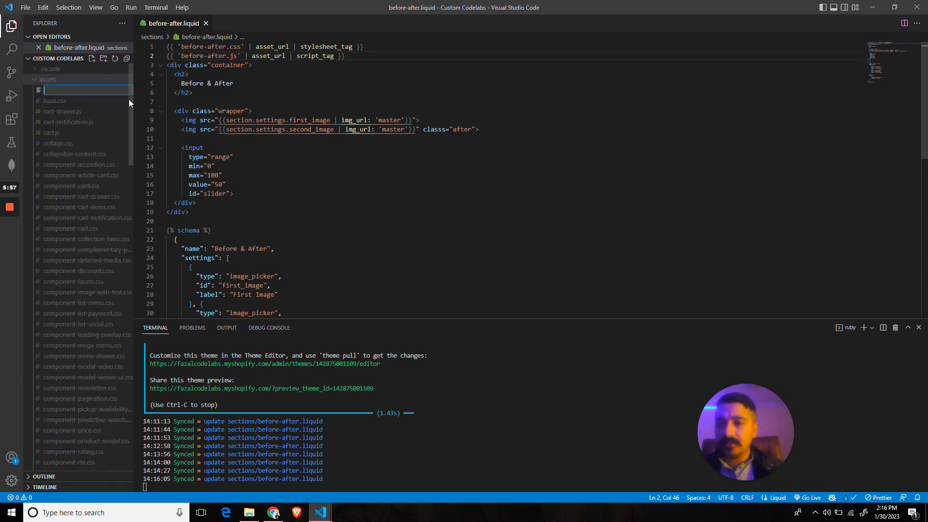
text(before-a)
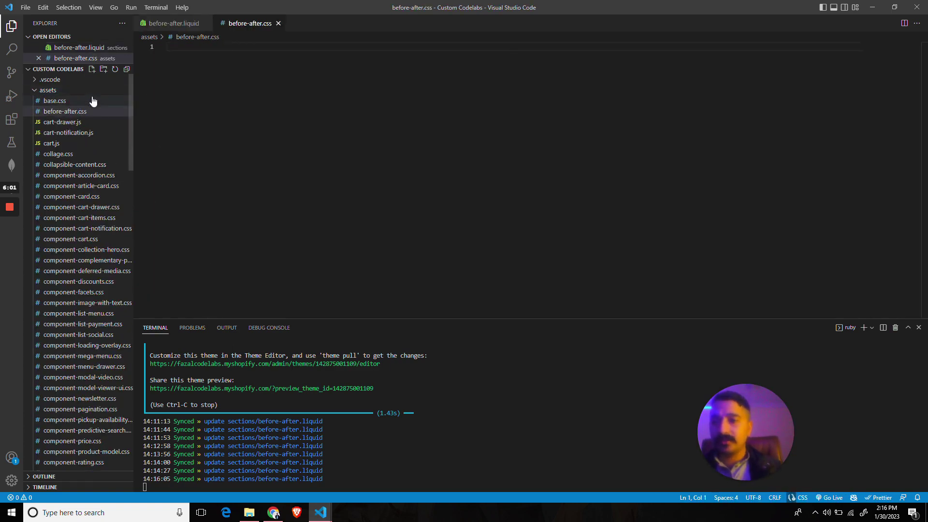
click(48, 90)
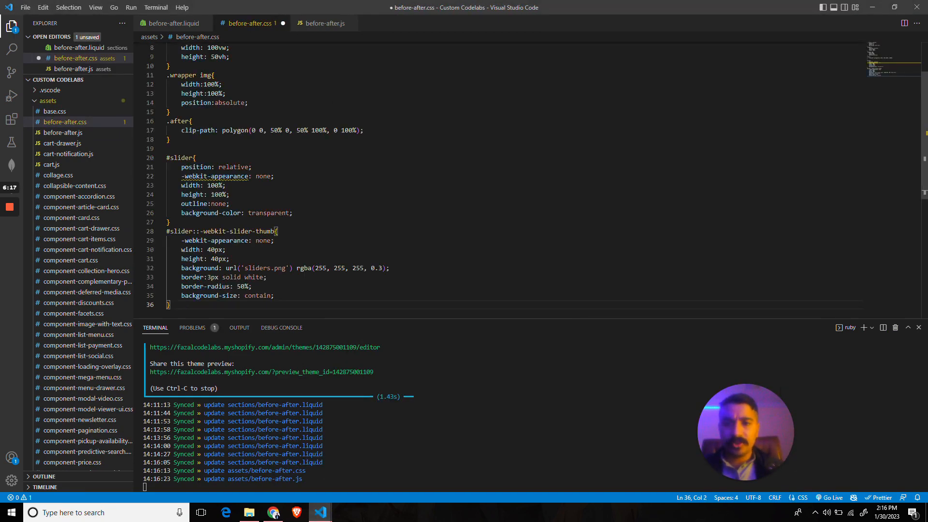
click(174, 23)
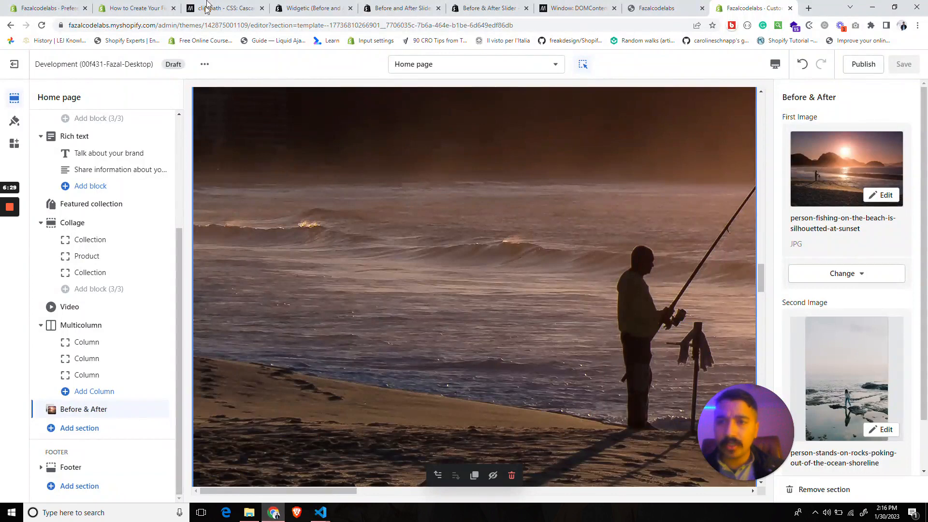
Open MDN's clip-path reference and edit the polygon demo's percentages, trying 80%.
click(220, 8)
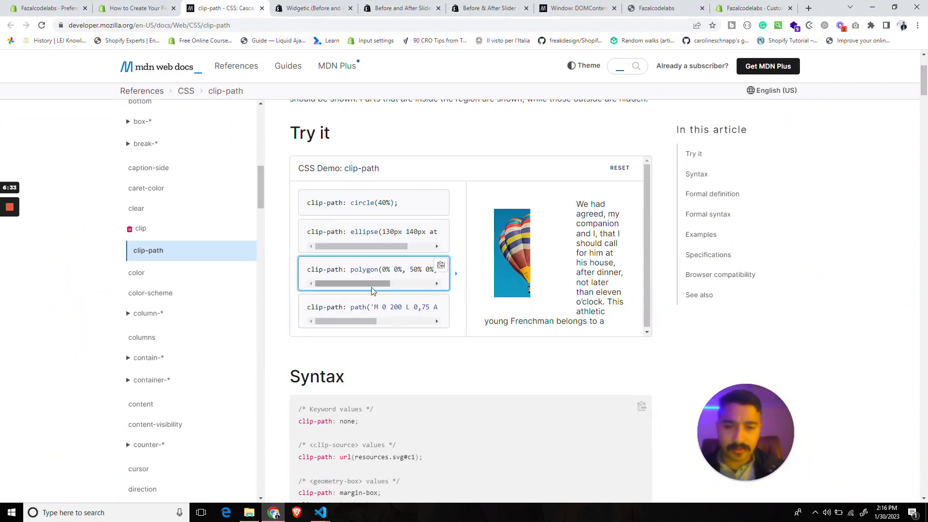
drag(356, 282, 420, 282)
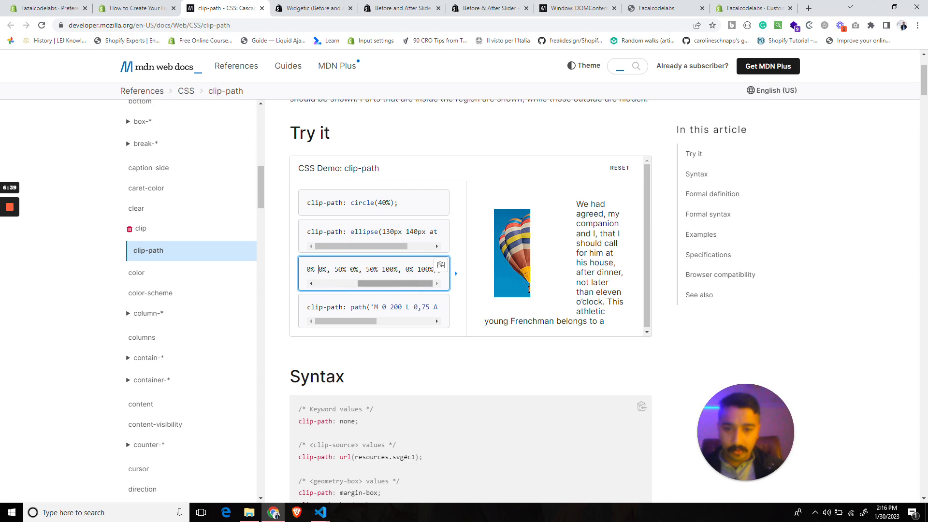
double_click(337, 270)
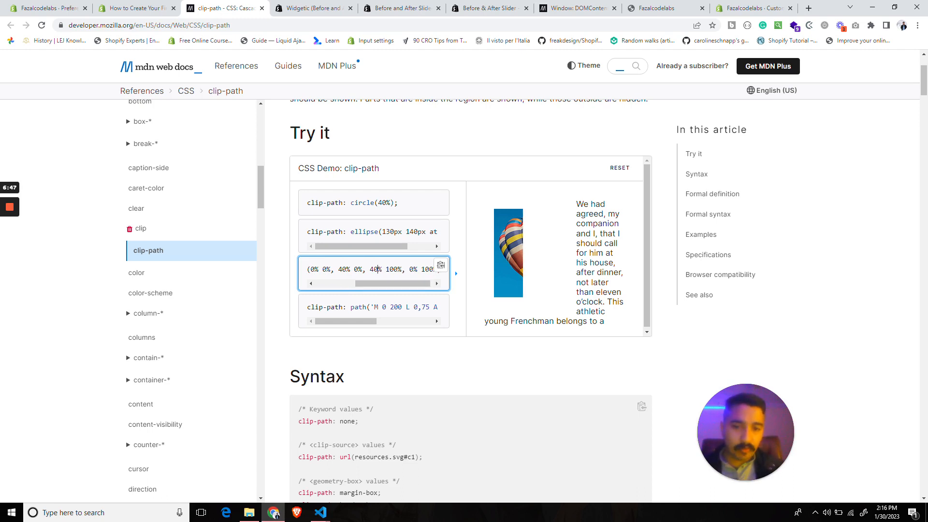
double_click(374, 269)
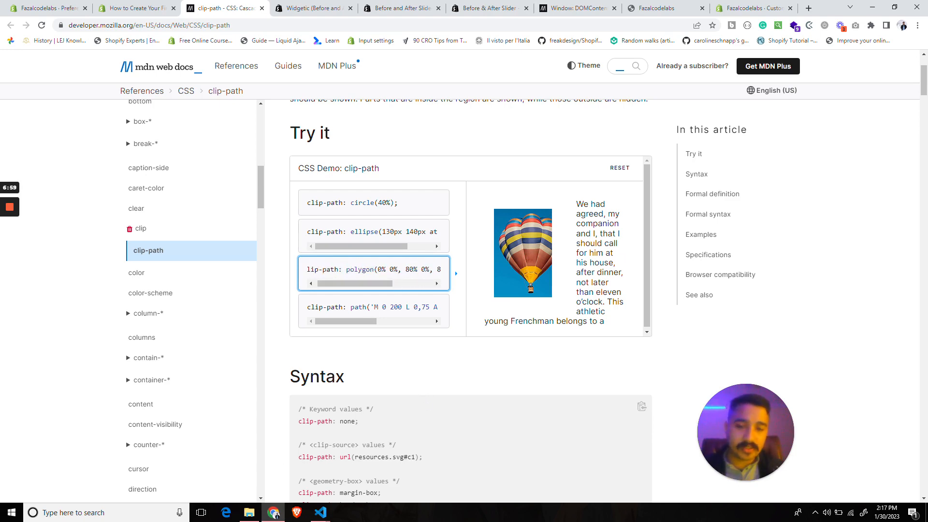
click(320, 512)
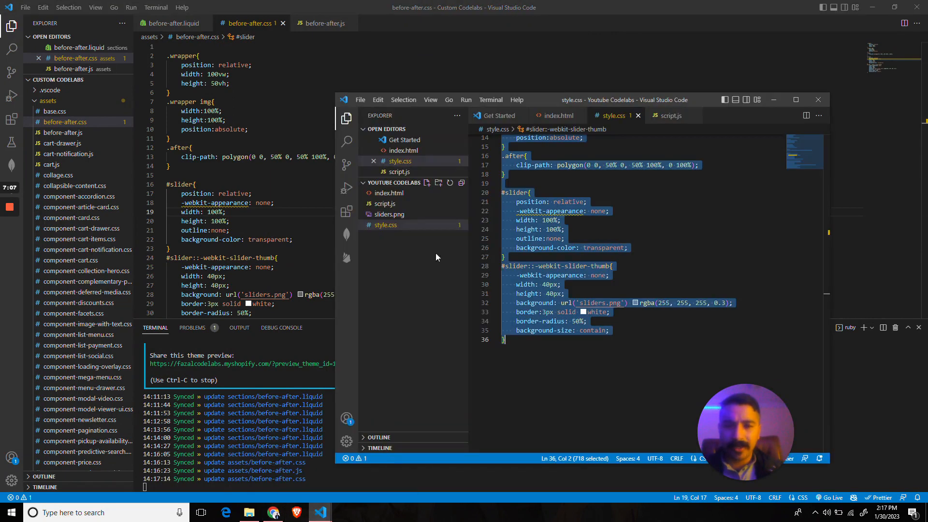
Open before-after.js and grab MDN's DOMContentLoaded basic usage example.
click(671, 115)
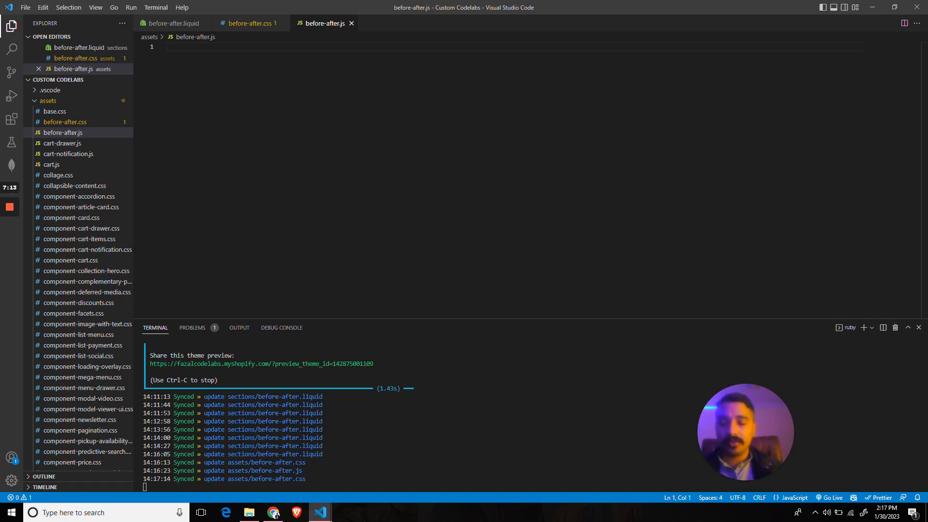
click(273, 512)
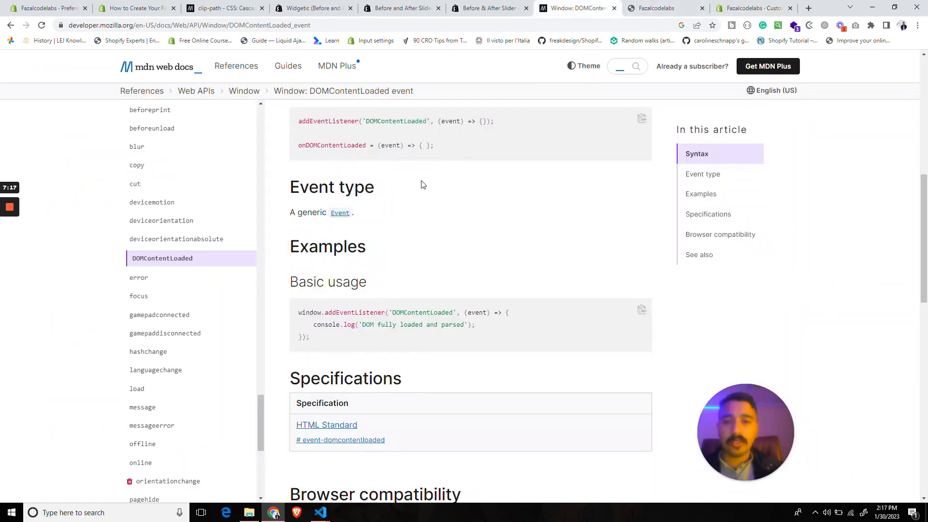
drag(299, 313, 310, 337)
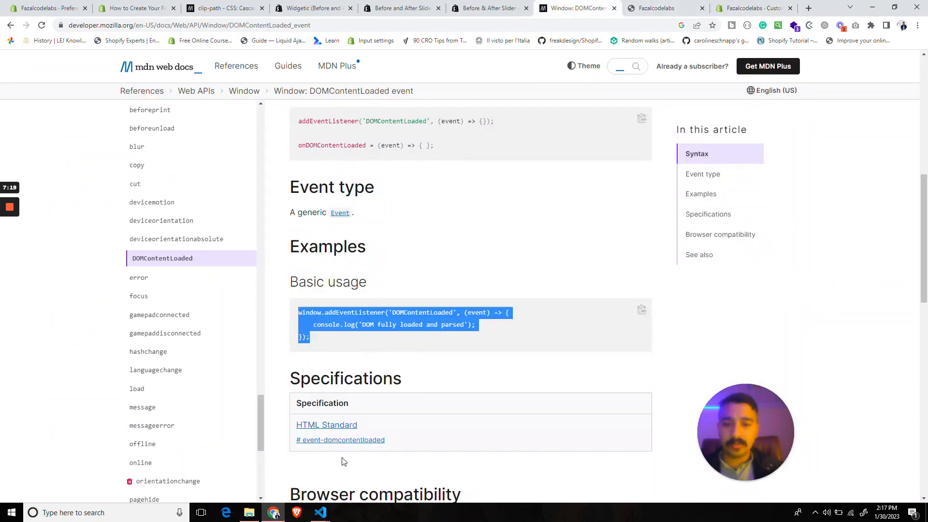
click(320, 512)
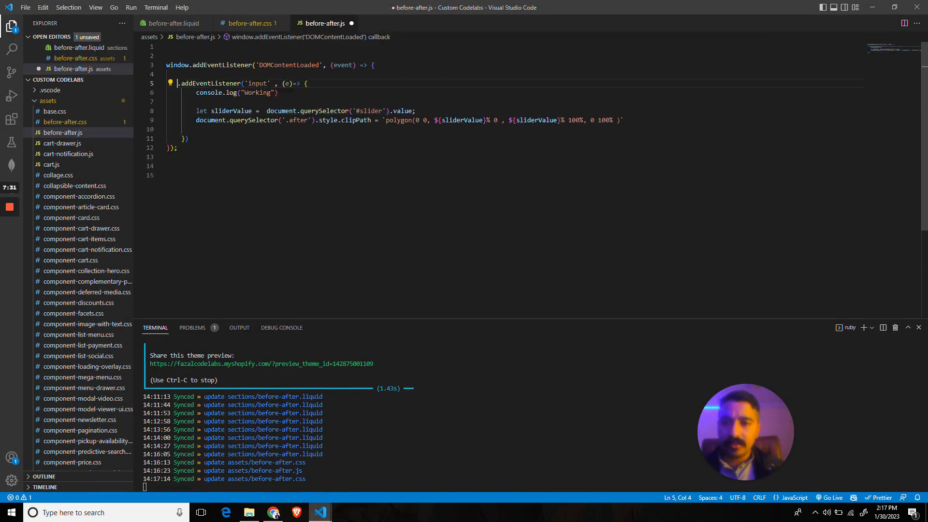
Write the slider input handler setting the .after image's clip-path polygon from slider.value.
text(let slider =  document.querySelector('#)
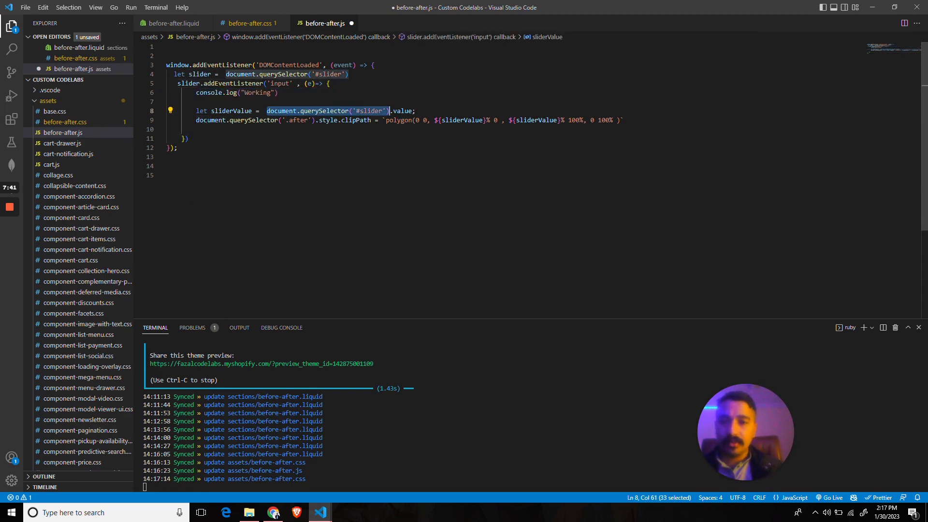
text(slider)
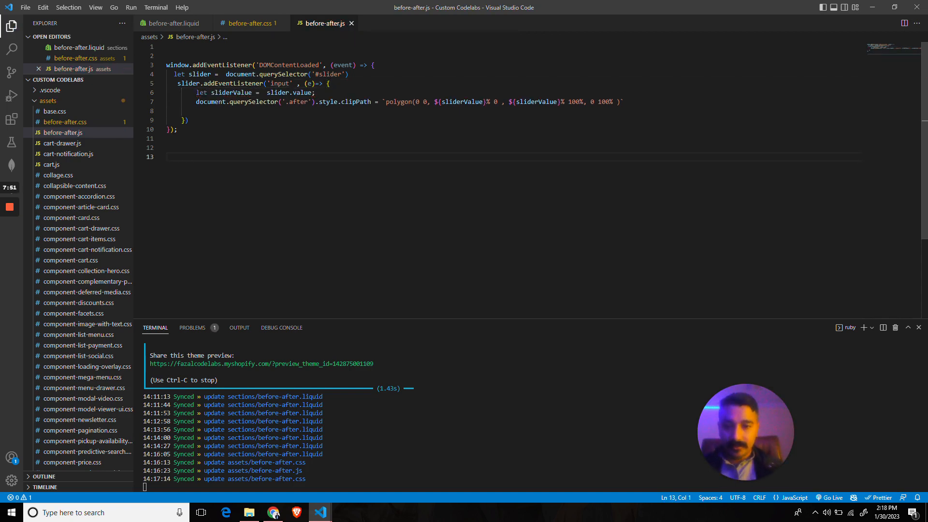
double_click(462, 101)
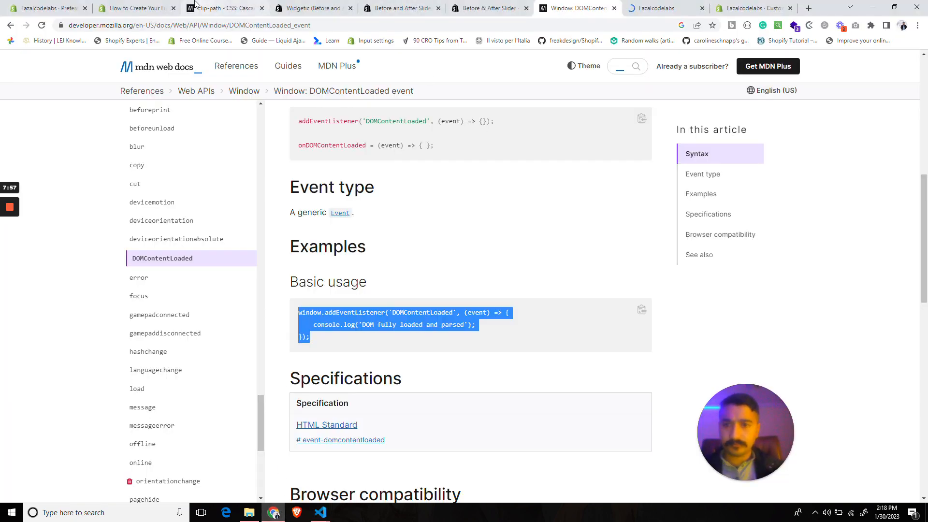
click(220, 8)
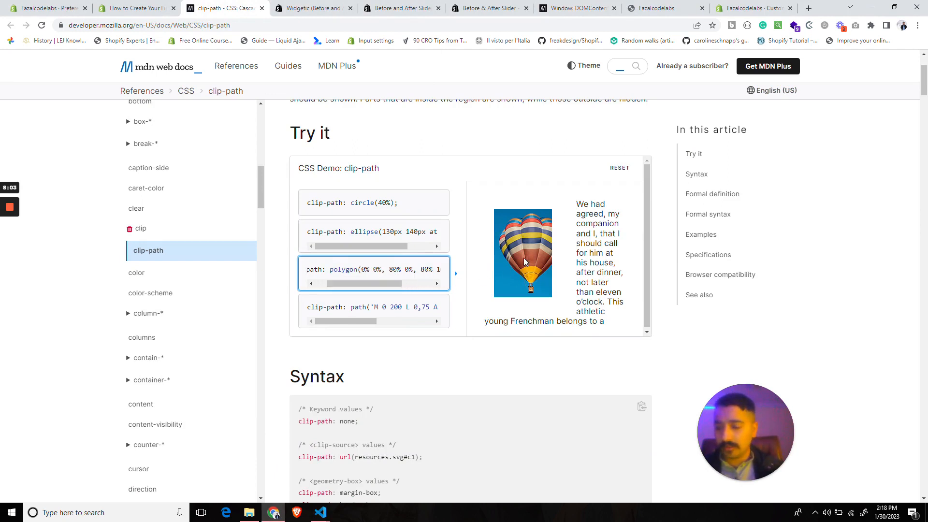
click(320, 513)
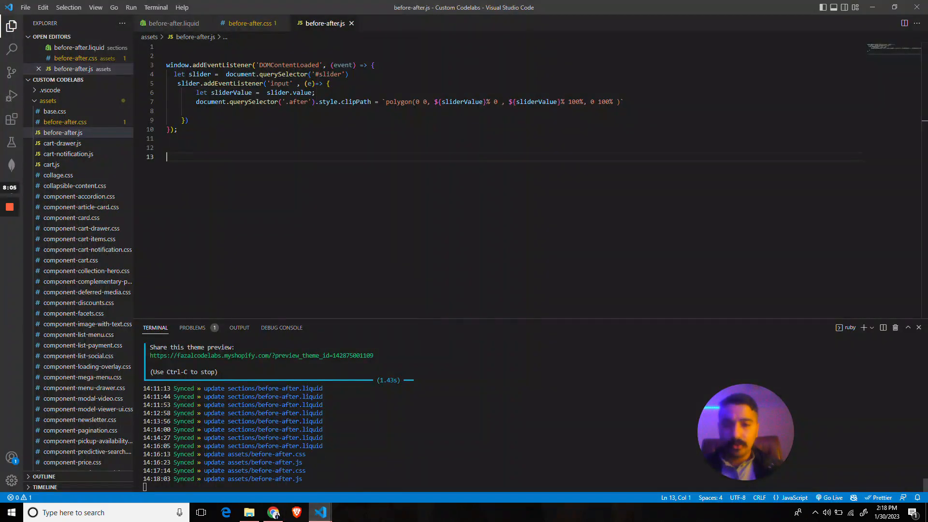
click(251, 24)
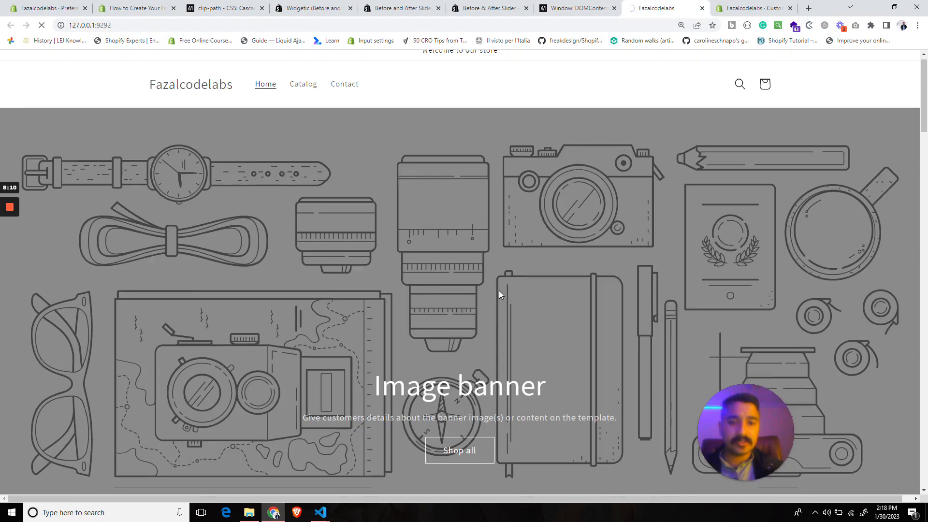
Scroll down the reloaded storefront to the Before & After section.
scroll(down, 3)
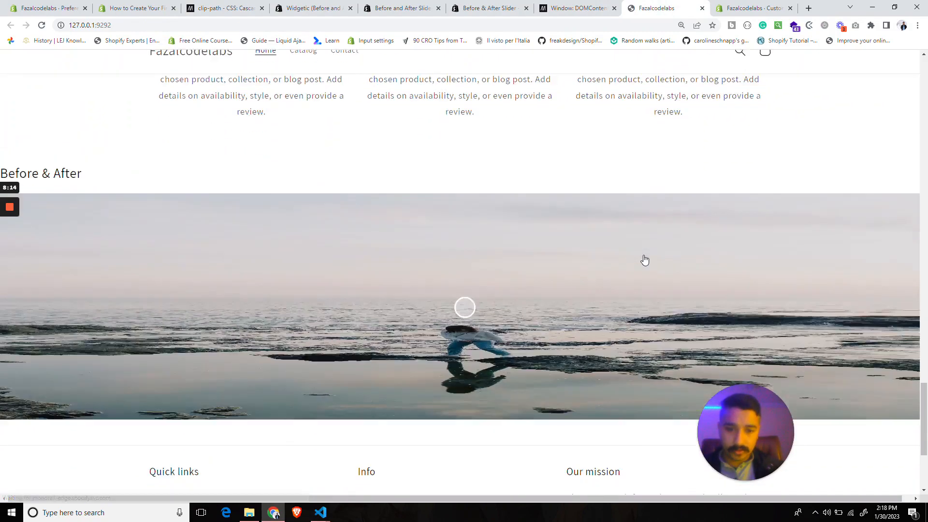
scroll(down, 3)
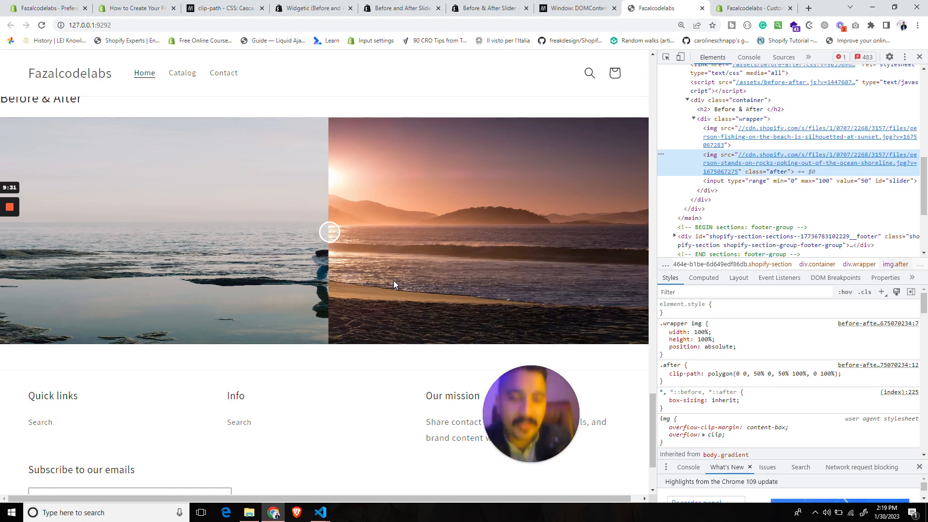
mouse_move(808, 180)
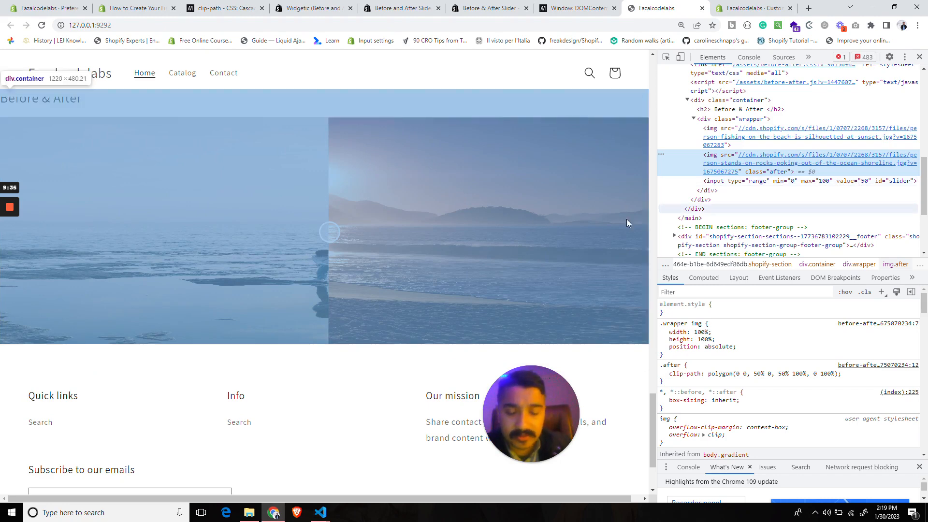
Drag the slider to watch img.after's clip-path change, then retest on the enlarged 100vw by 100vh images.
drag(329, 231, 450, 232)
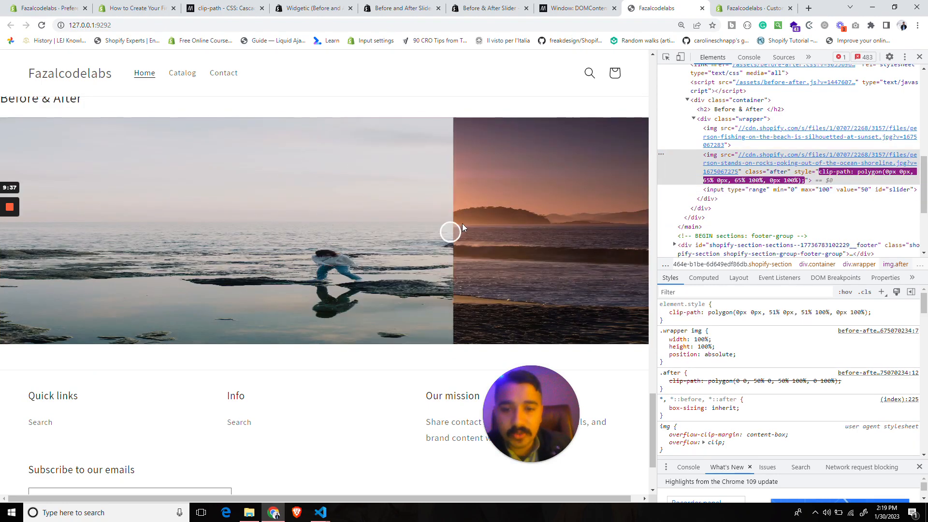
drag(450, 231, 353, 226)
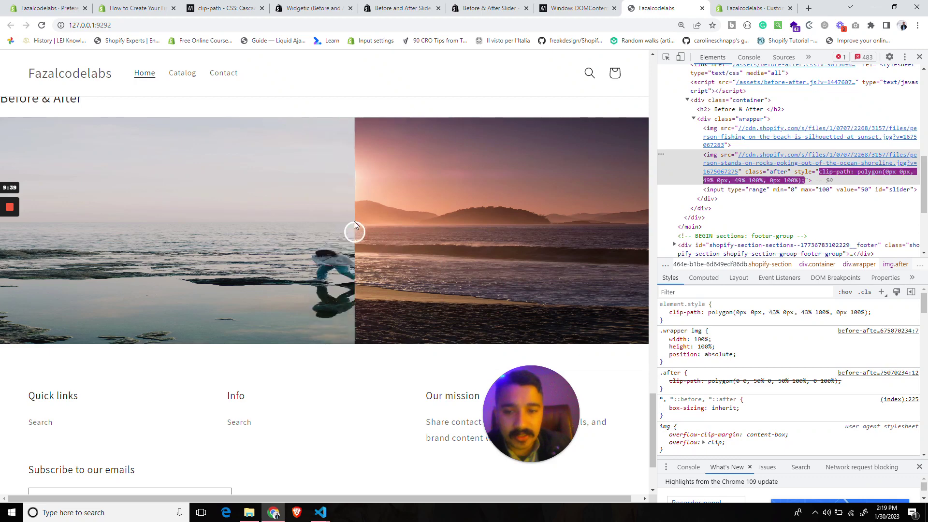
drag(353, 231, 329, 231)
text(100vh)
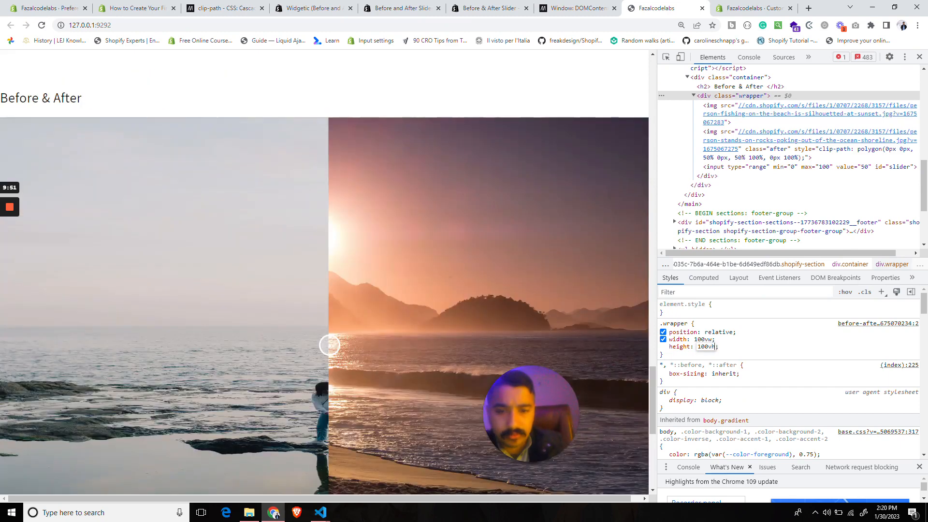
scroll(down, 3)
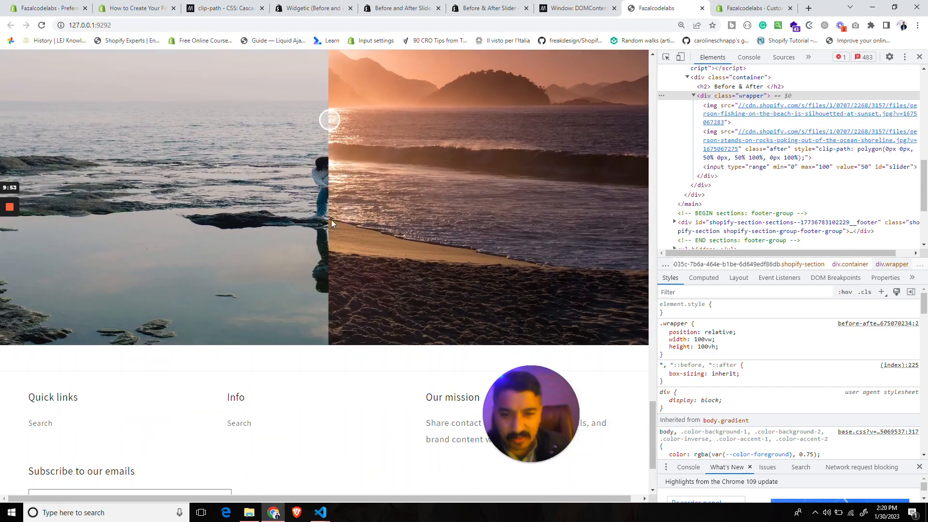
drag(329, 120, 359, 120)
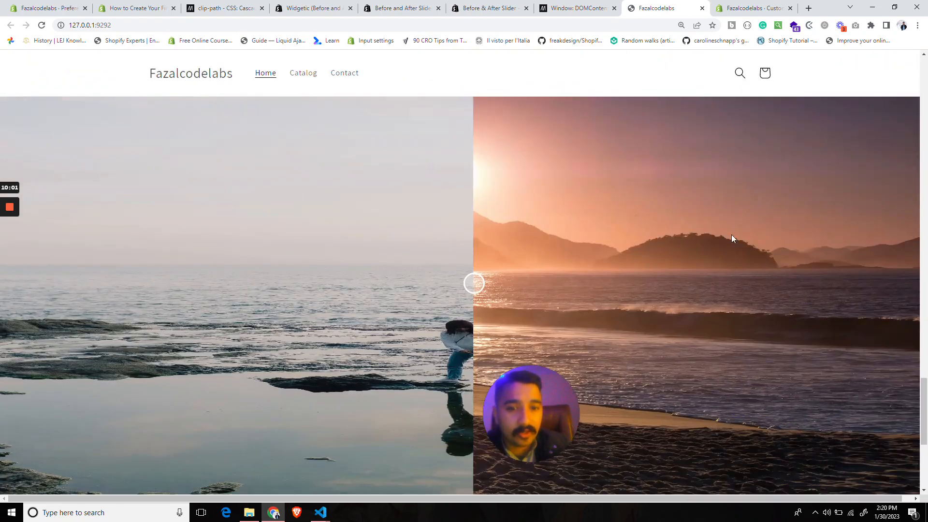
Slide the divider on the full-size images, then on the resized, centred section.
drag(474, 283, 556, 282)
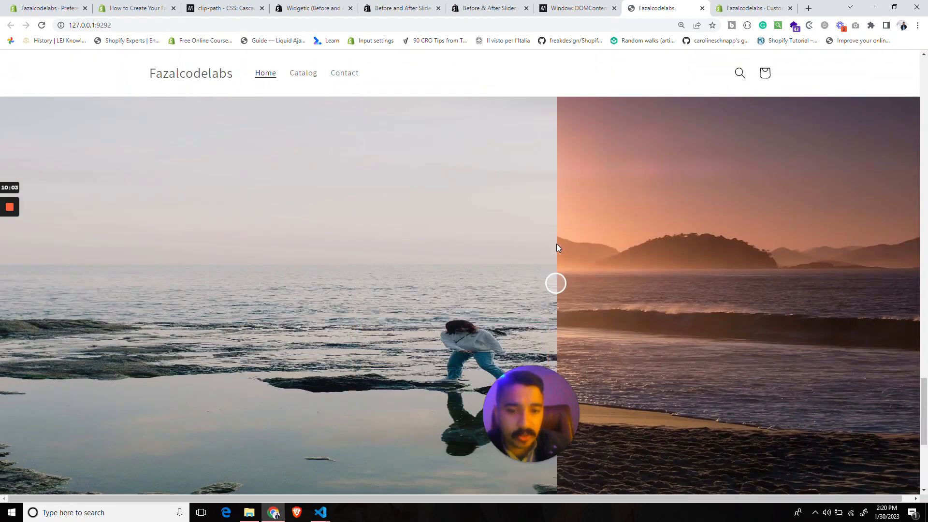
scroll(down, 3)
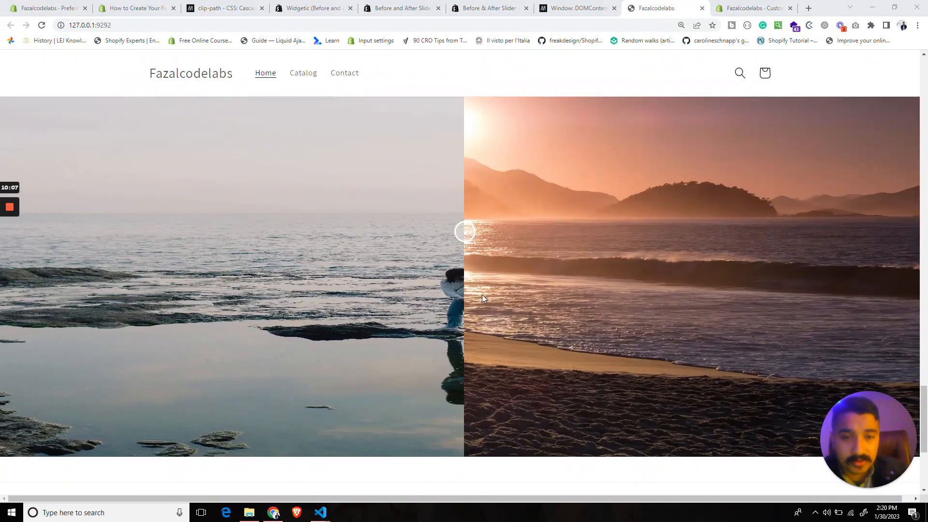
scroll(down, 3)
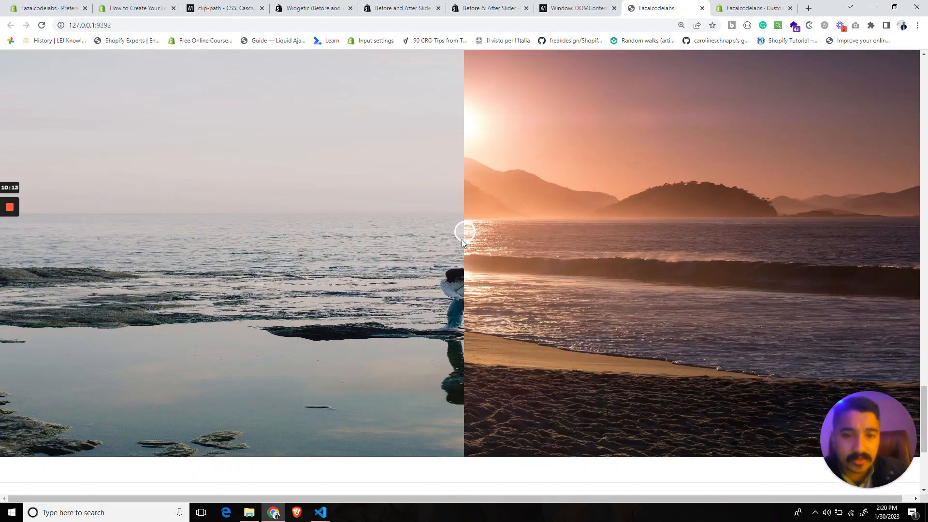
drag(465, 231, 455, 231)
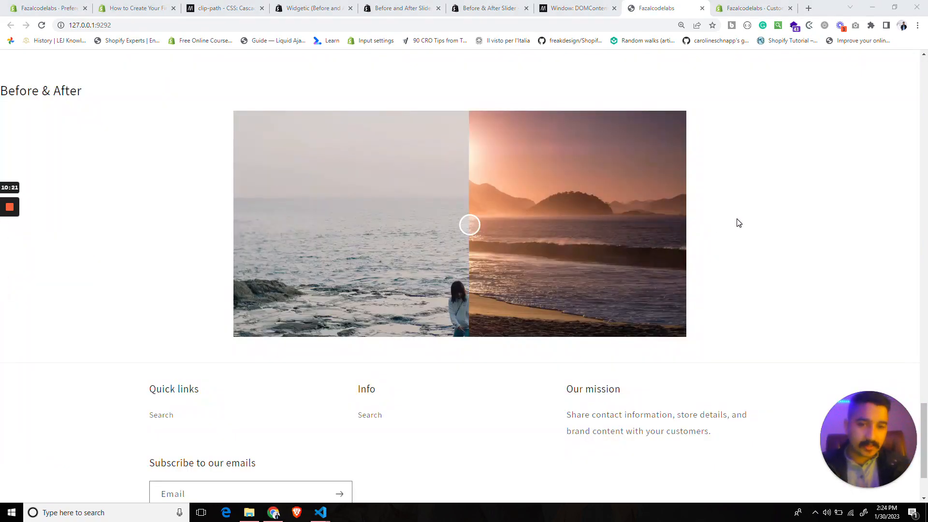
scroll(up, 3)
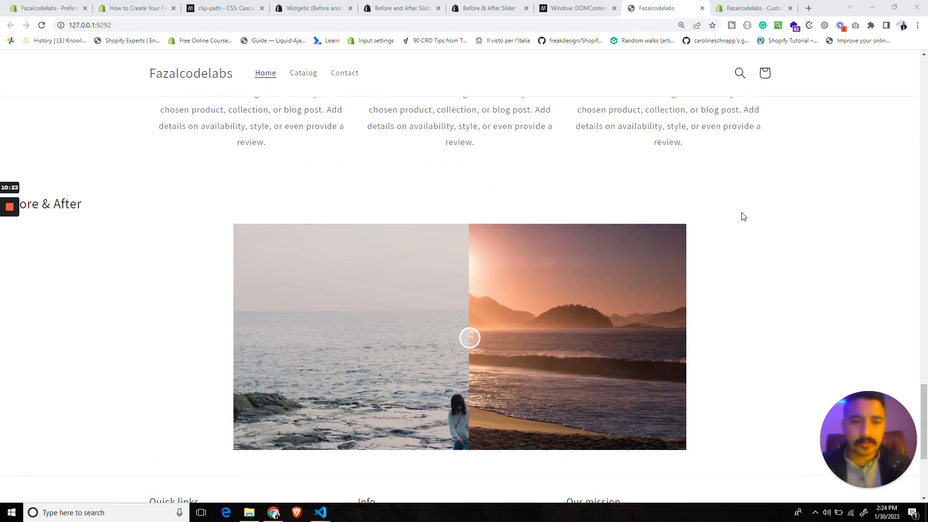
scroll(down, 3)
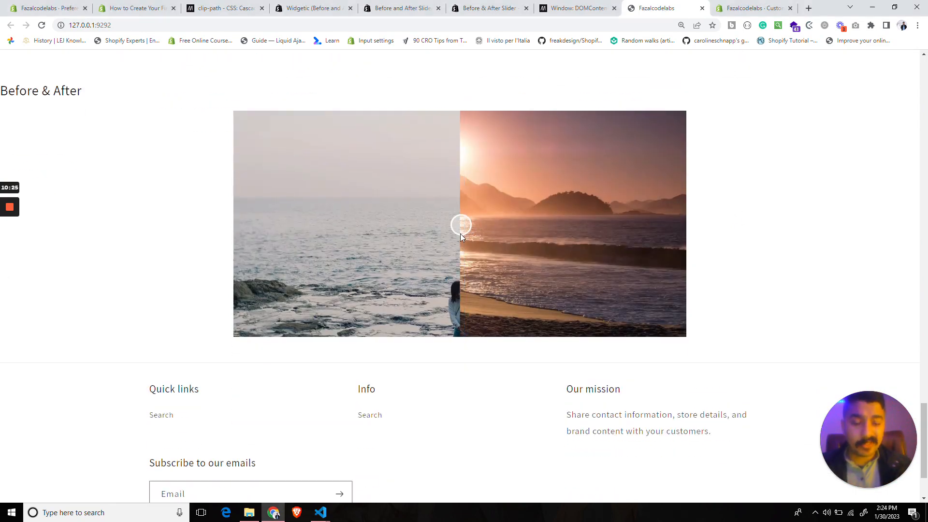
drag(461, 225, 457, 230)
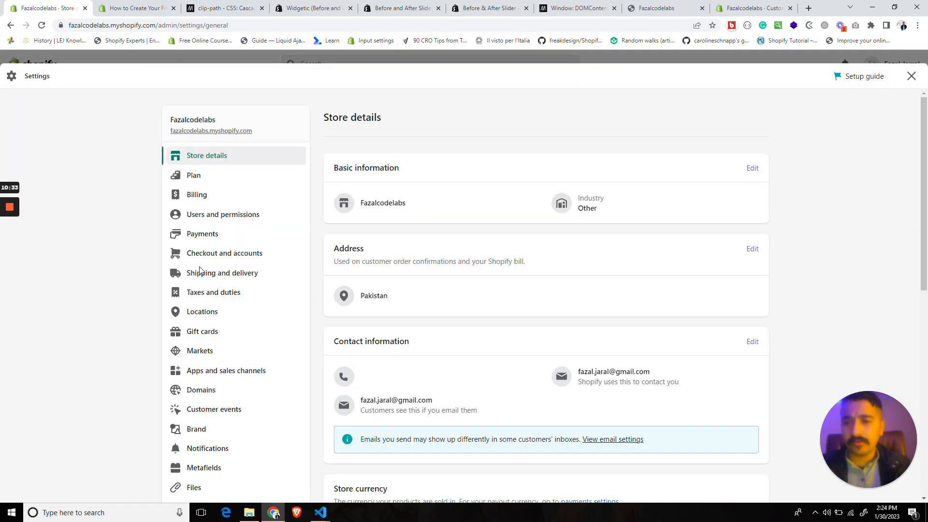
Copy the sliders.png link from Files into the #slider::-webkit-slider-thumb background.
click(194, 487)
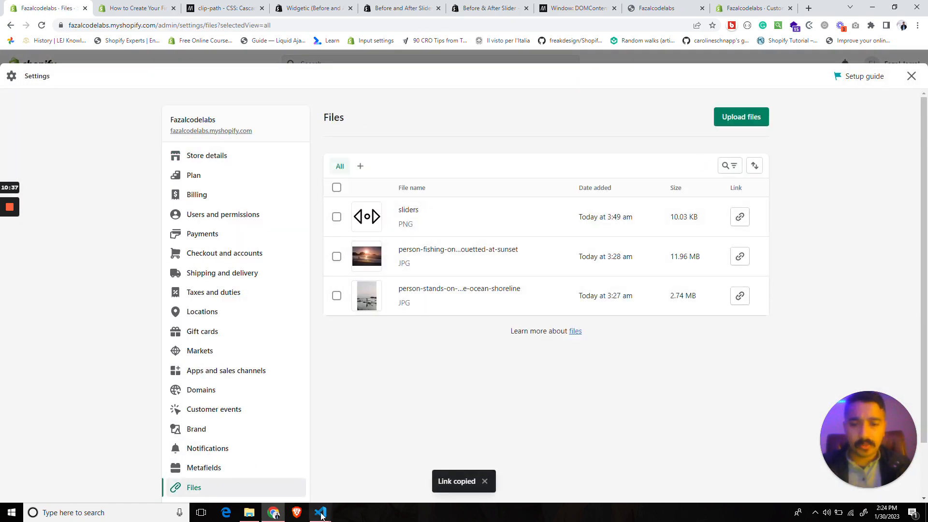
click(320, 512)
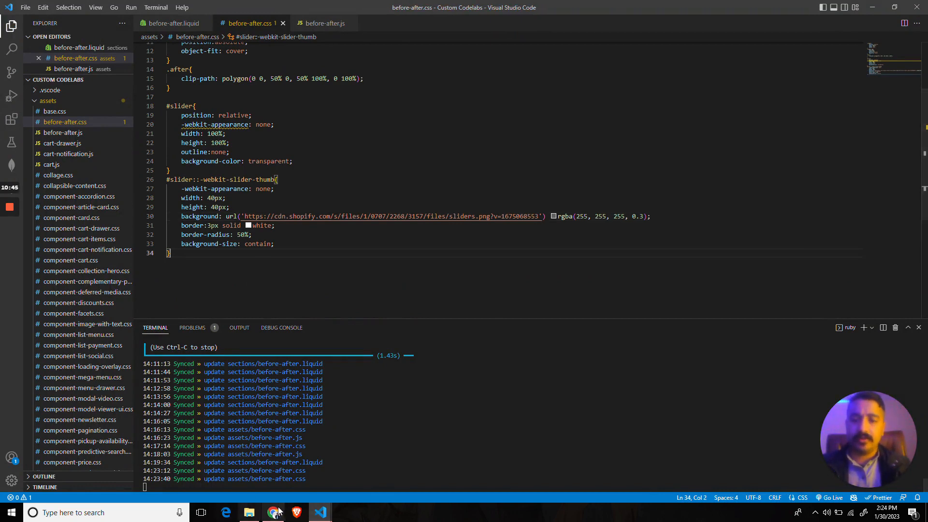
click(273, 512)
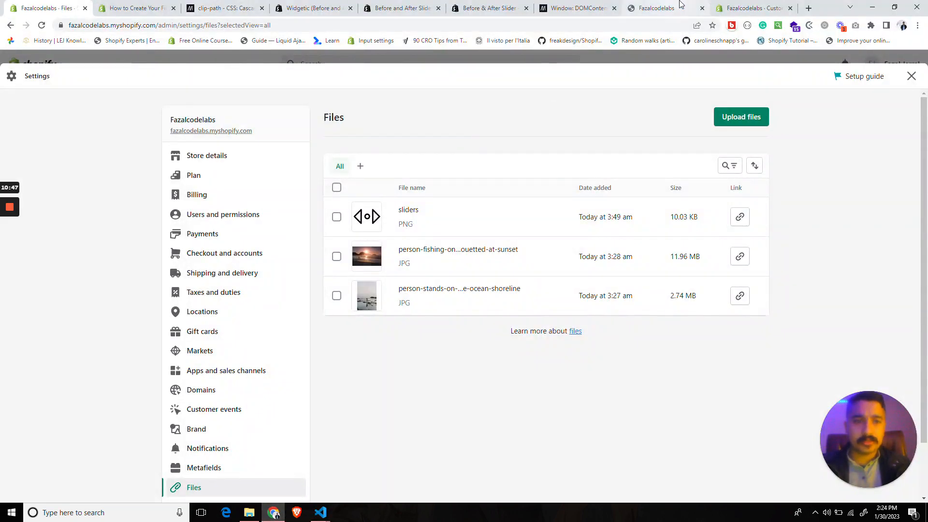
Return to the storefront preview and scroll to the slider to inspect its arrow-icon thumb.
click(658, 8)
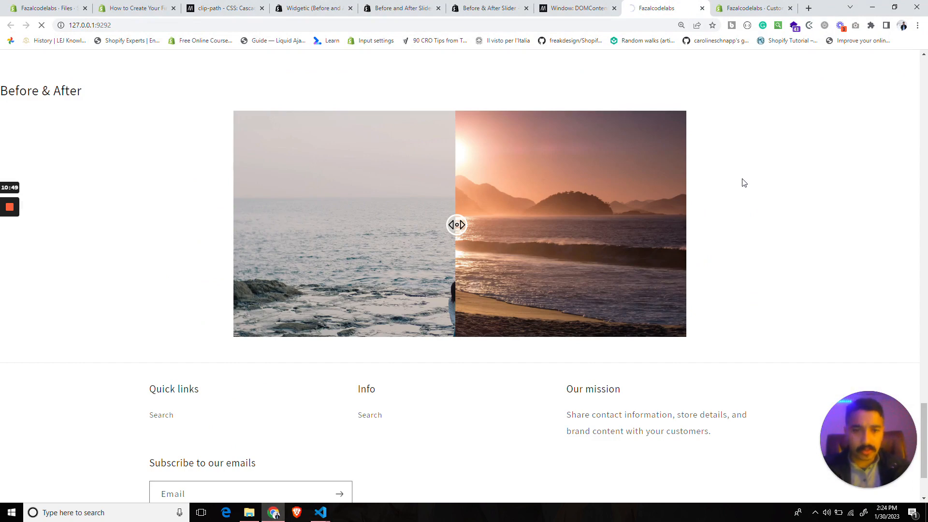
mouse_move(571, 207)
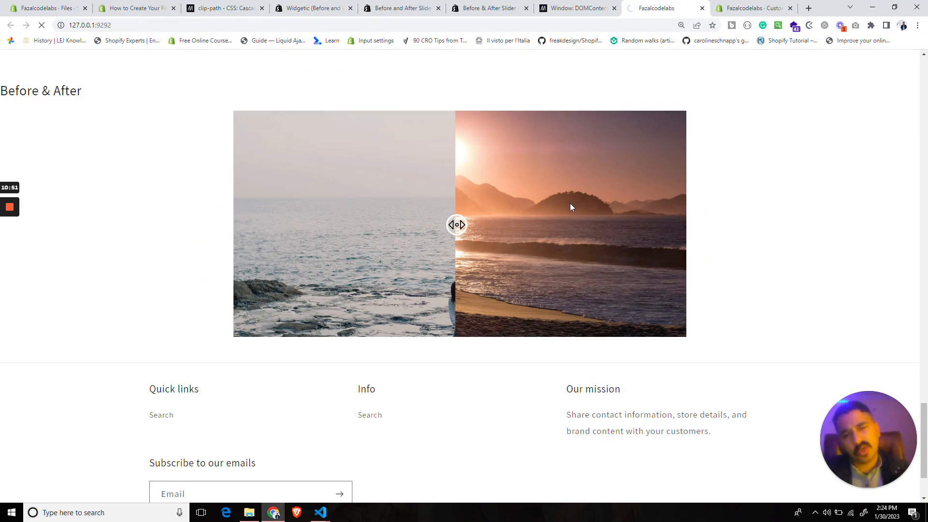
scroll(up, 3)
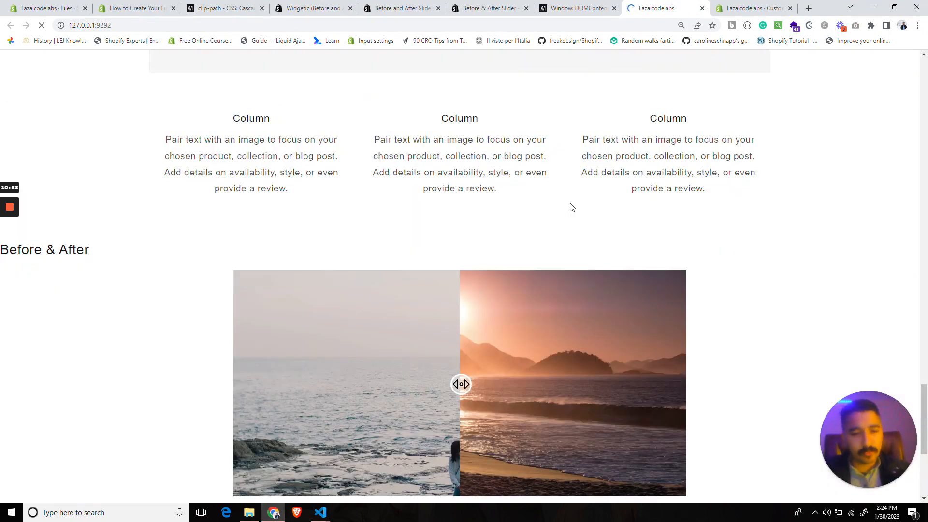
scroll(down, 3)
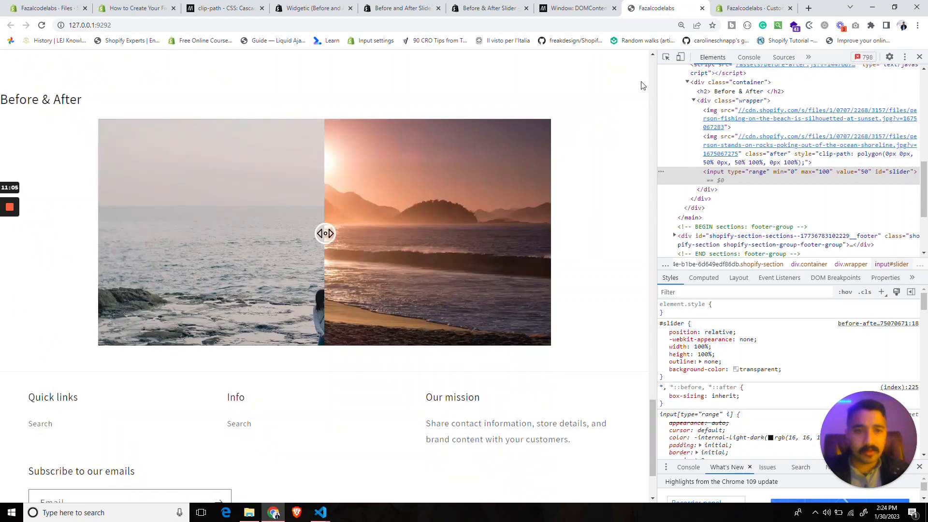
mouse_move(744, 172)
text(margin-left: -1.25px;)
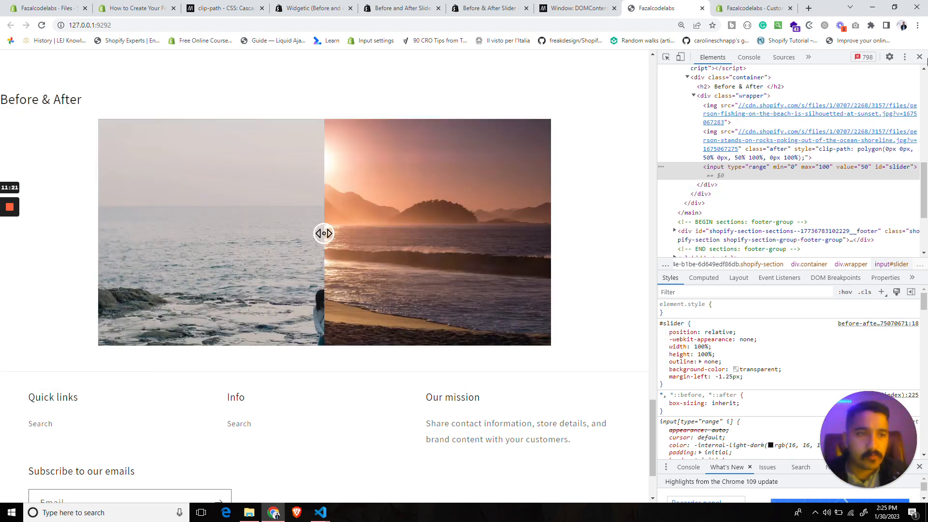
Close DevTools and drag the arrow thumb rightward across the photos.
click(919, 57)
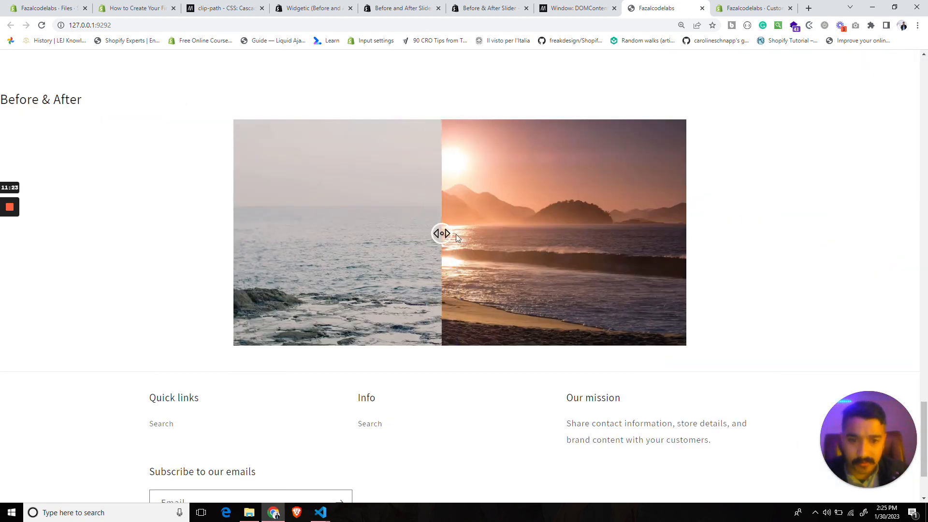
drag(442, 233, 464, 233)
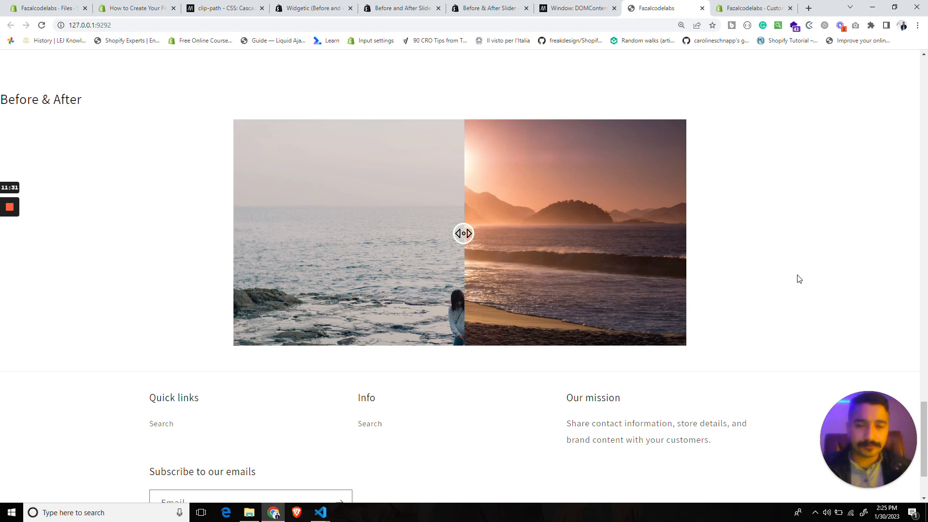
mouse_move(781, 301)
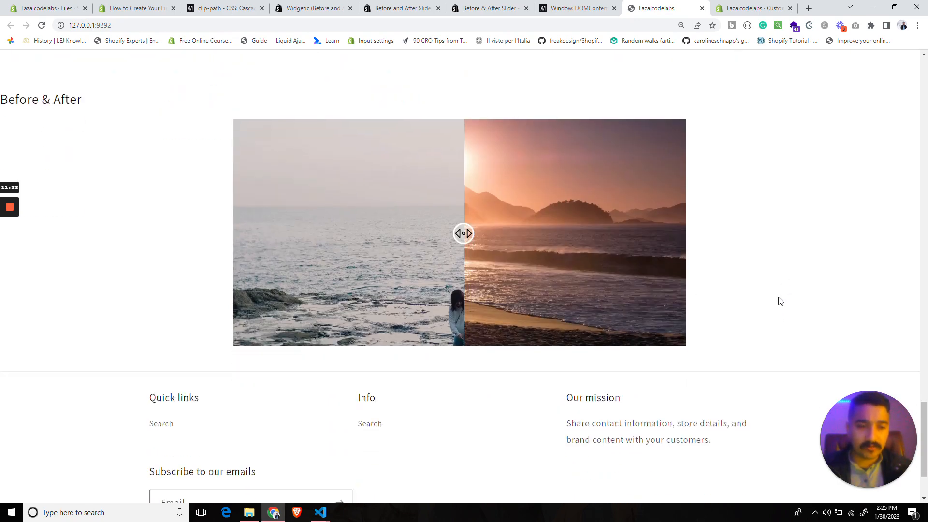